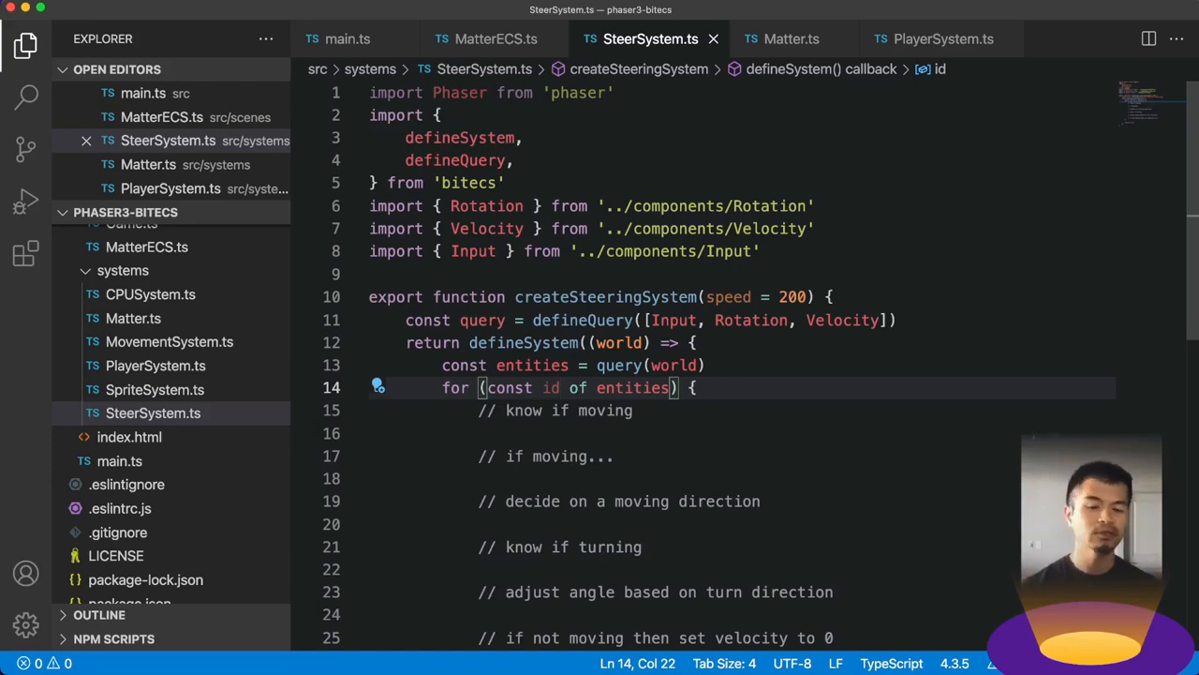
# - Scroll through SteerSystem.ts to review the stub comments in the entity loop
pyautogui.scroll(-3)
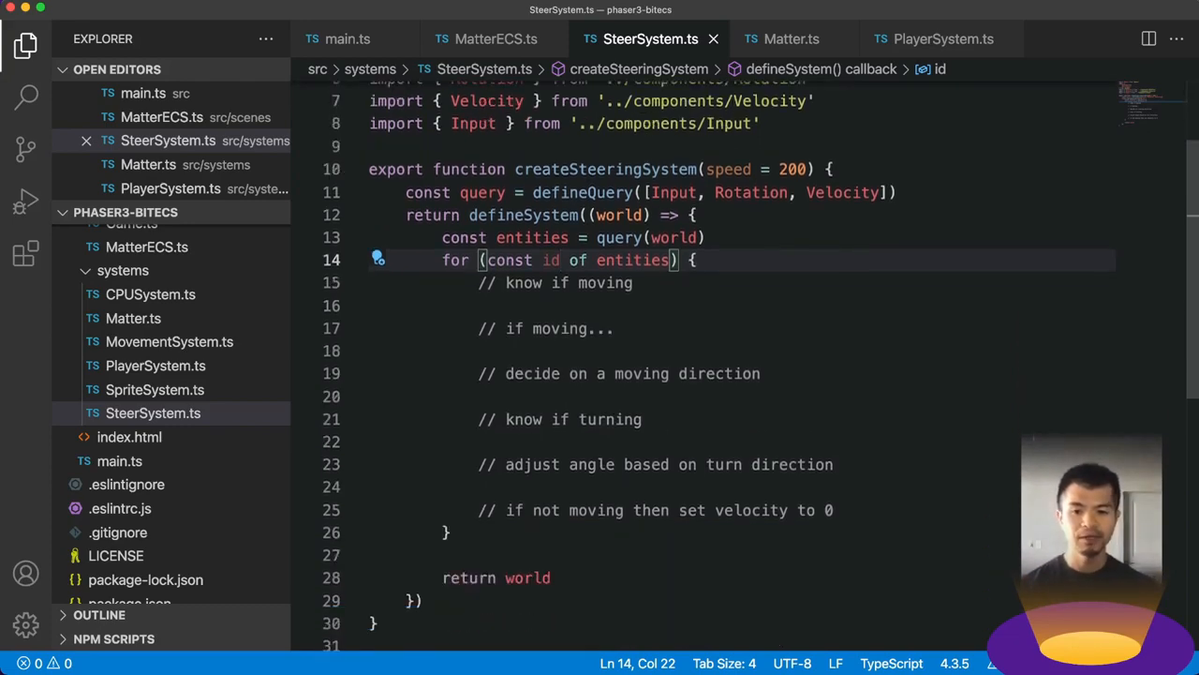
pyautogui.scroll(3)
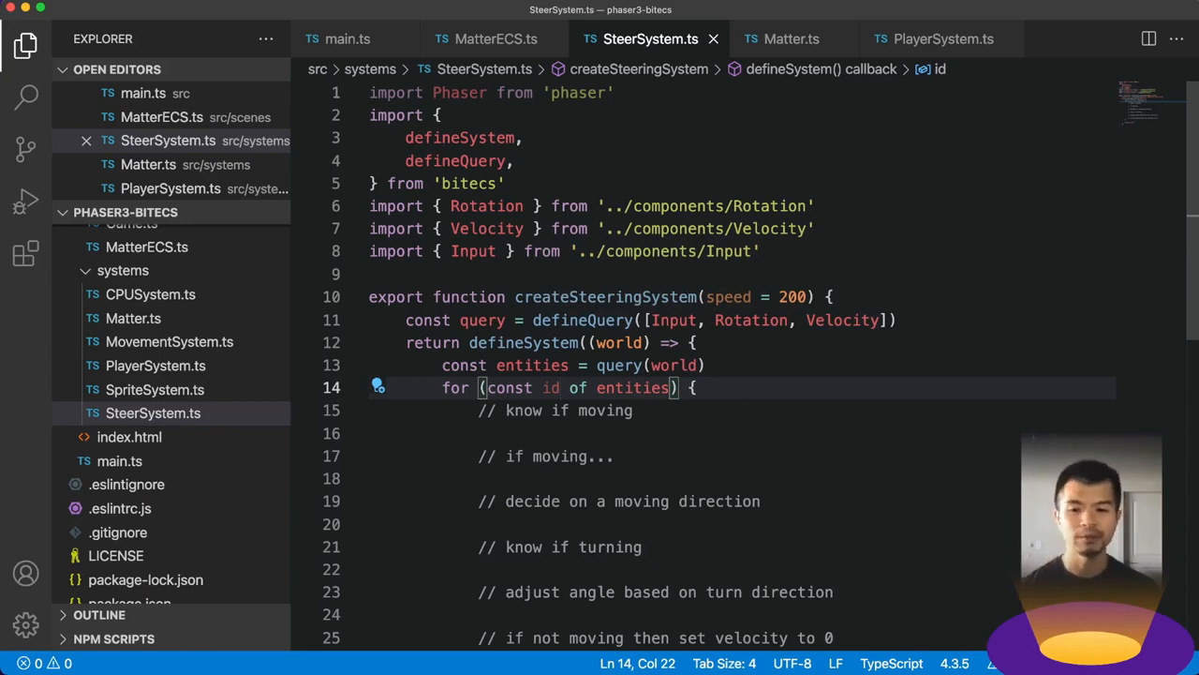
pyautogui.scroll(-3)
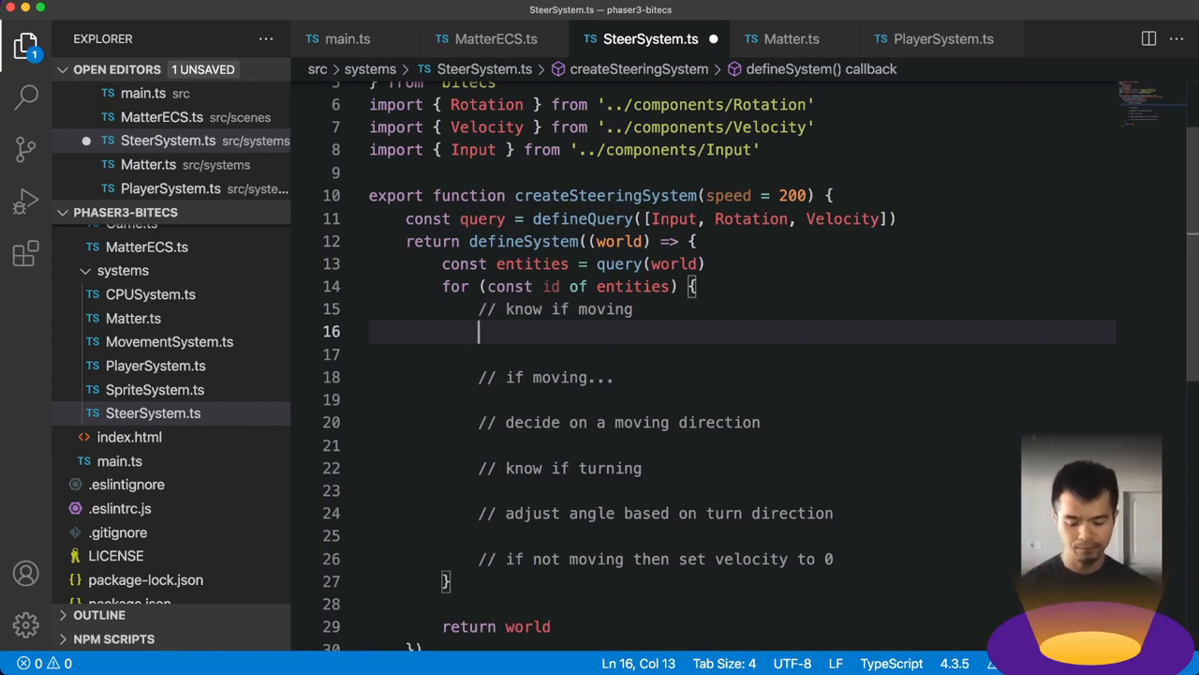
# - Define const isUp = !!Input.up[id] and const isDown = !!Input.down[id]
pyautogui.write('const is')
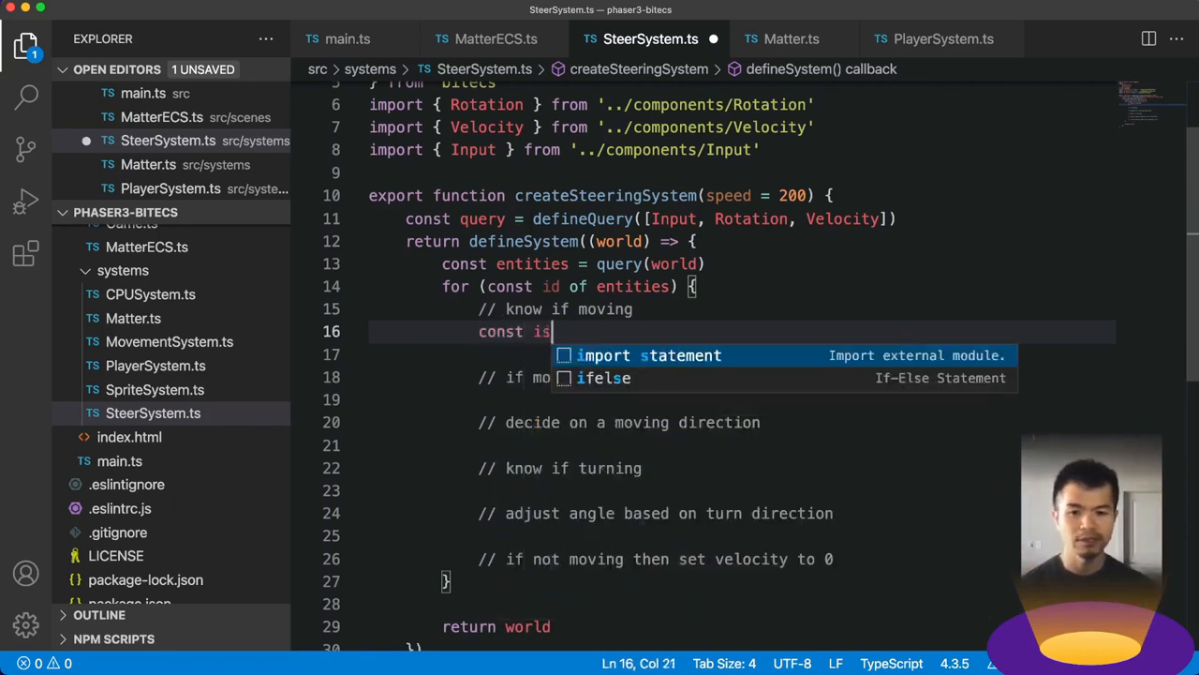
pyautogui.write('Up =')
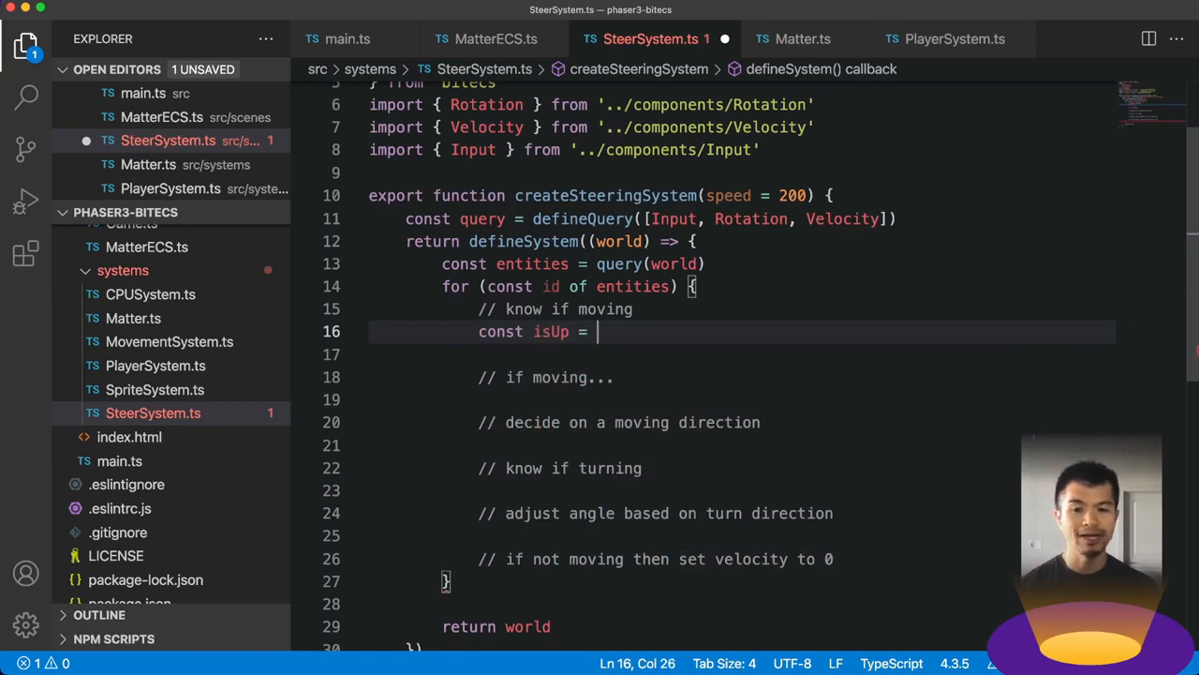
pyautogui.write('!!')
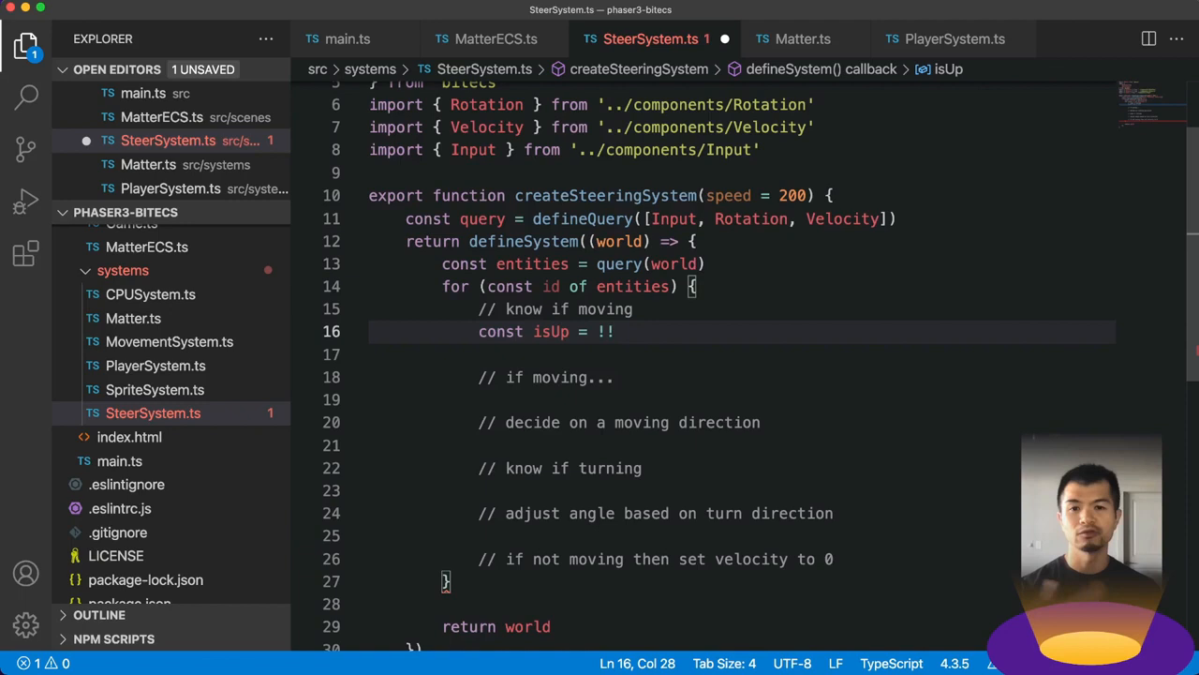
pyautogui.write('Input.up')
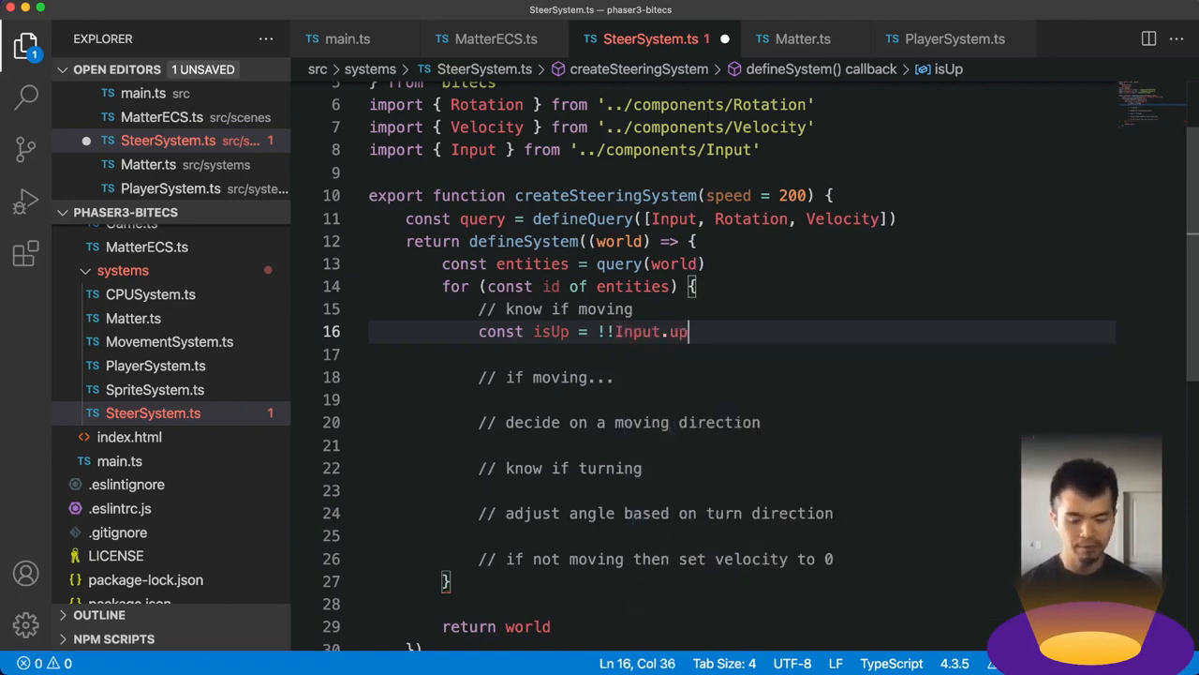
pyautogui.write('[id]')
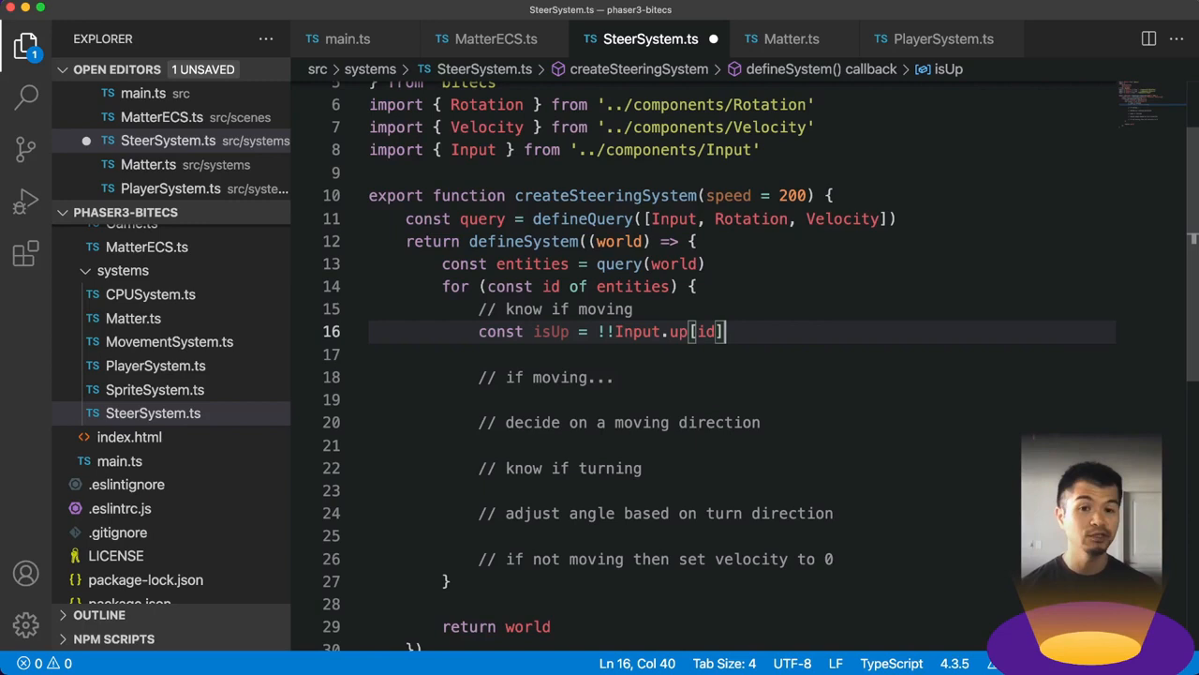
pyautogui.moveTo(551, 330)
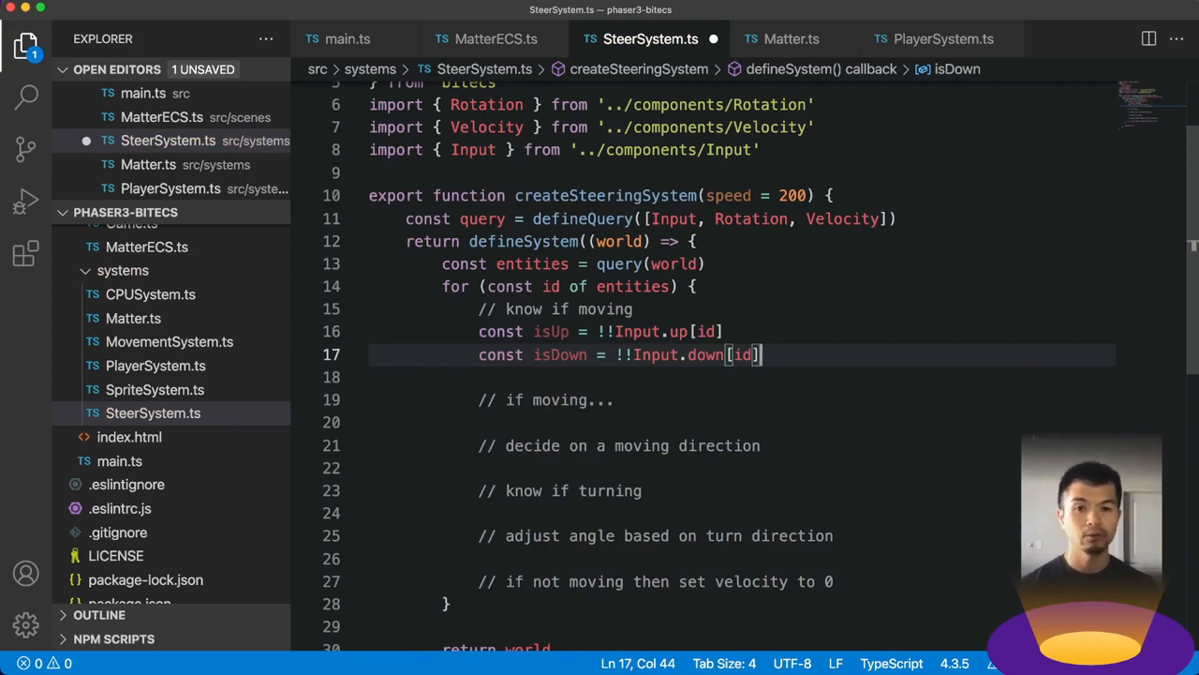
# - Define const isMoving = isUp || isDown and begin an if statement
pyautogui.write('const isMoving =')
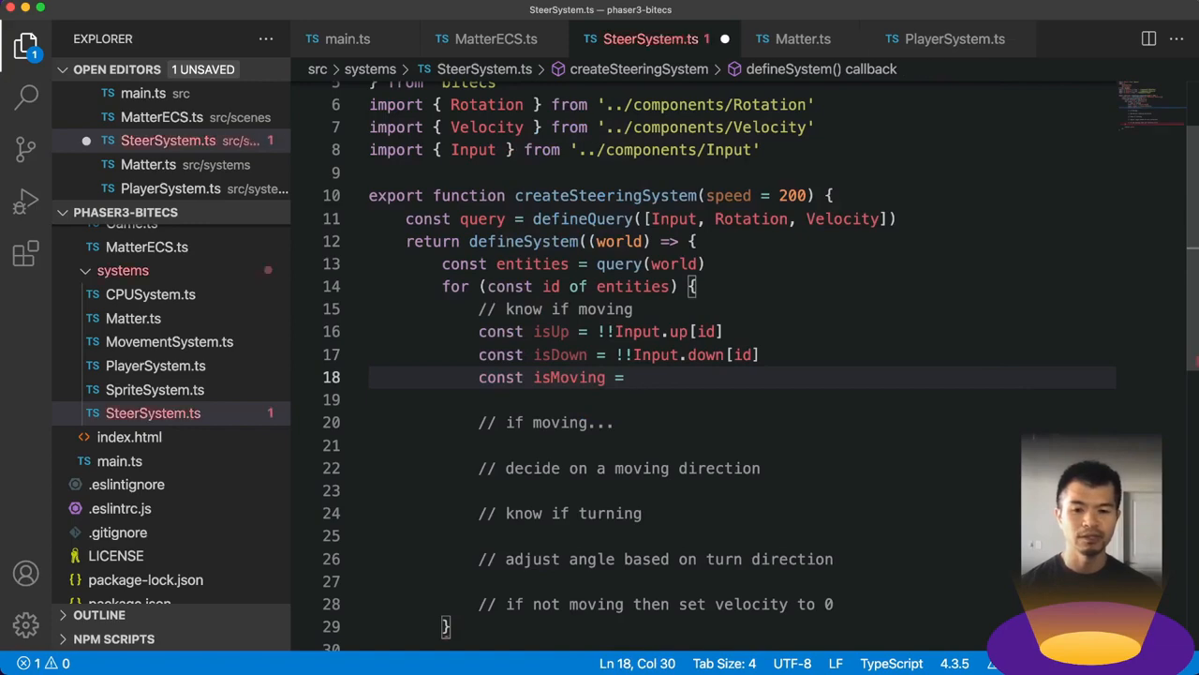
pyautogui.write('isUp || isDown')
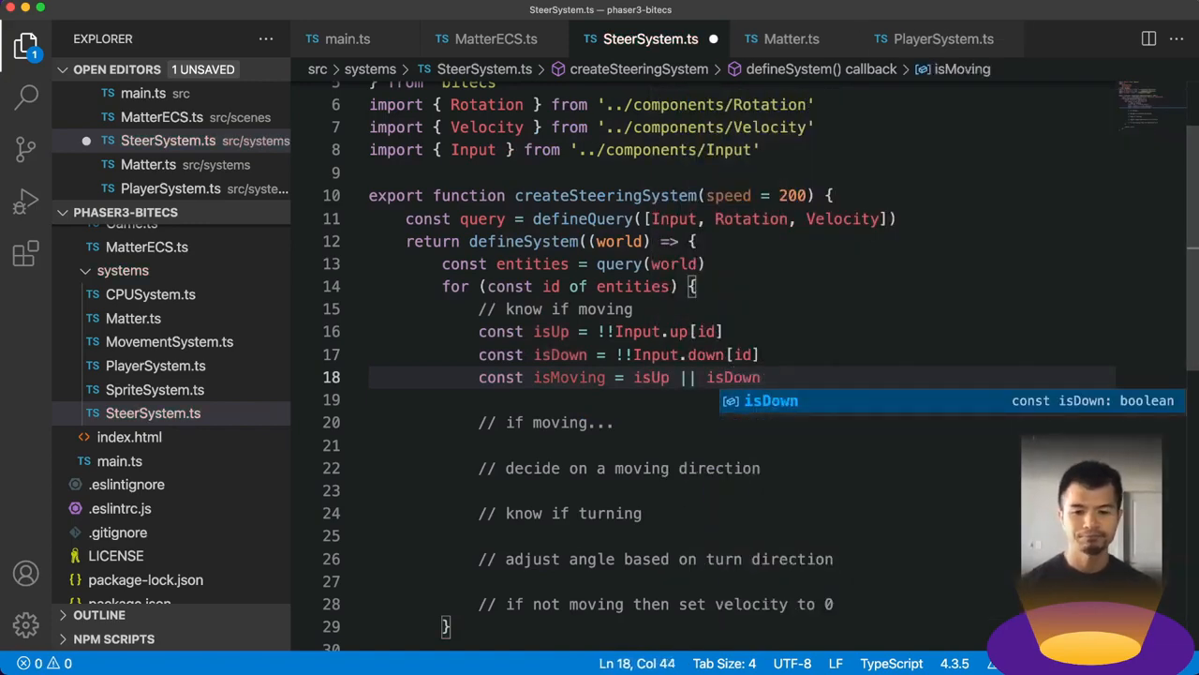
pyautogui.write('if (')
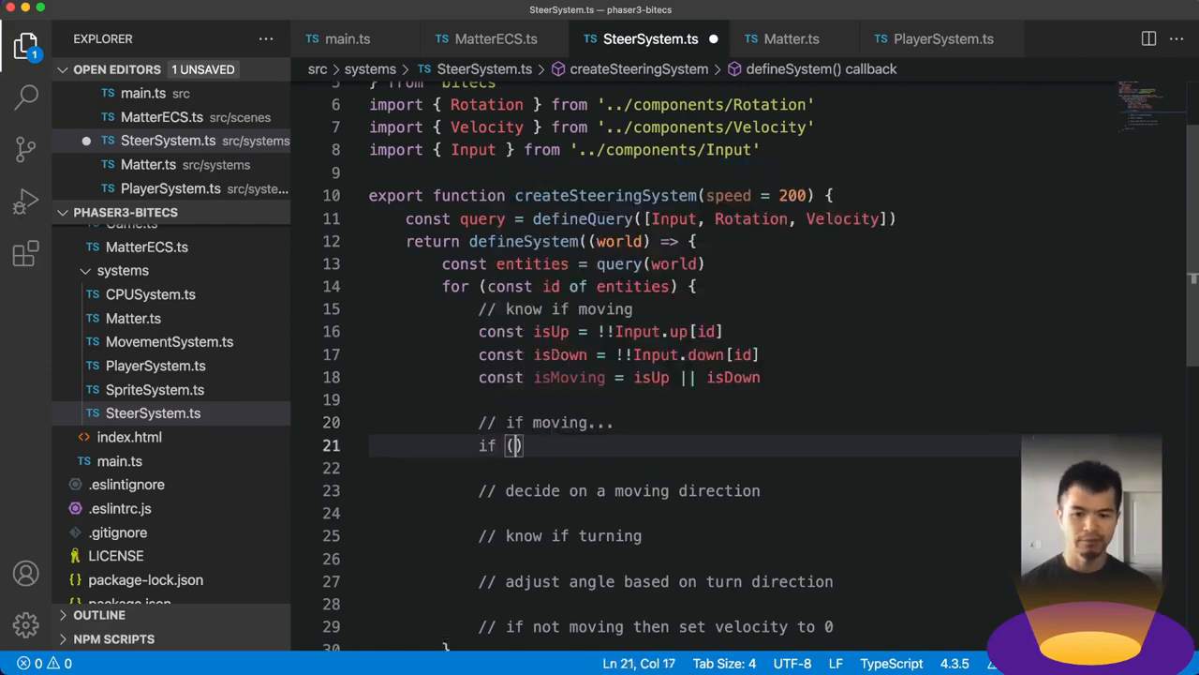
# - Write if (isMoving) { const moveDir = isUp ? 1 : -1 }
pyautogui.write('isMoving')
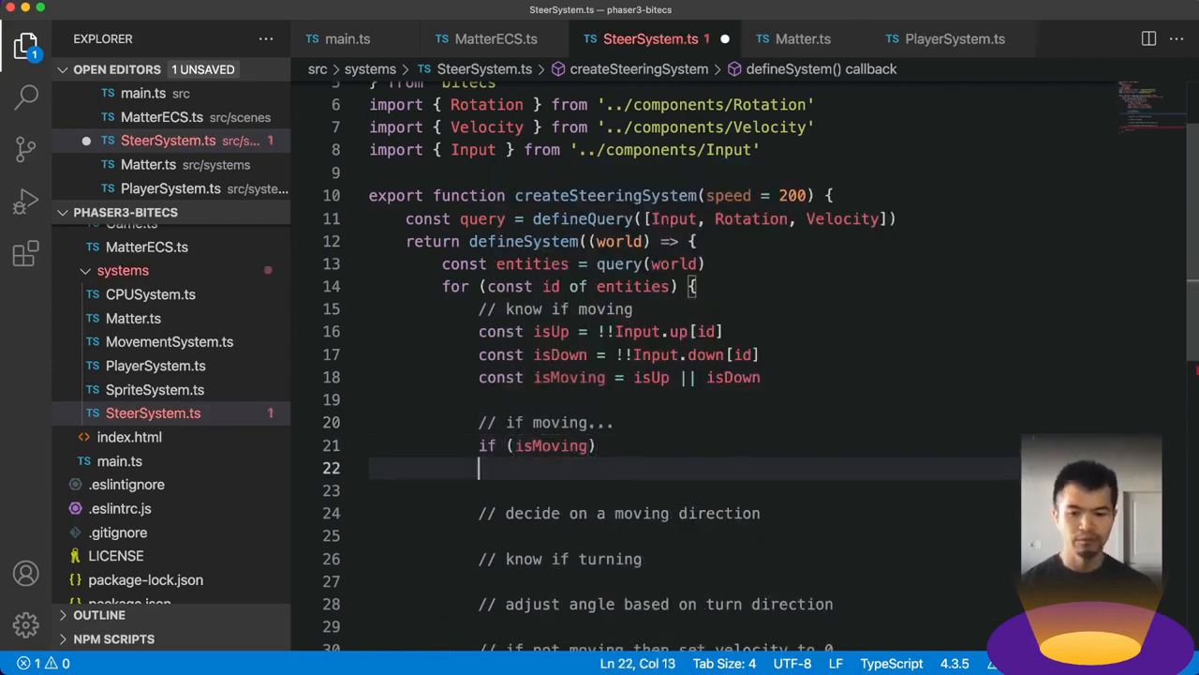
pyautogui.write('{')
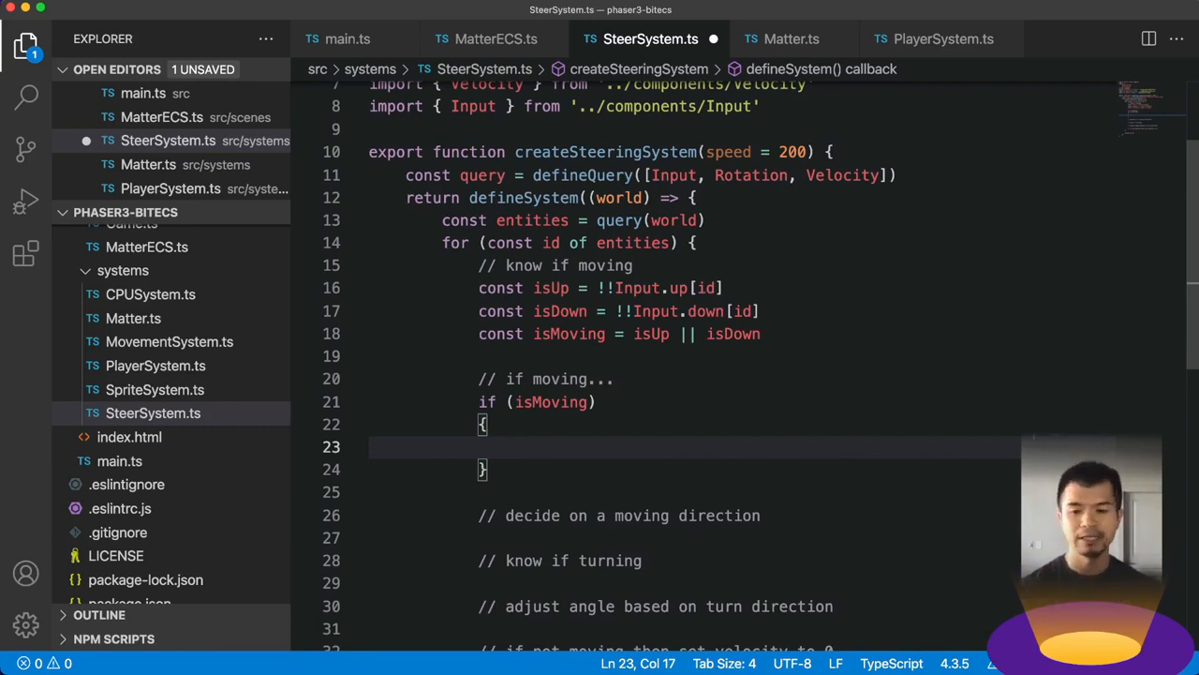
pyautogui.write('const moveDir =')
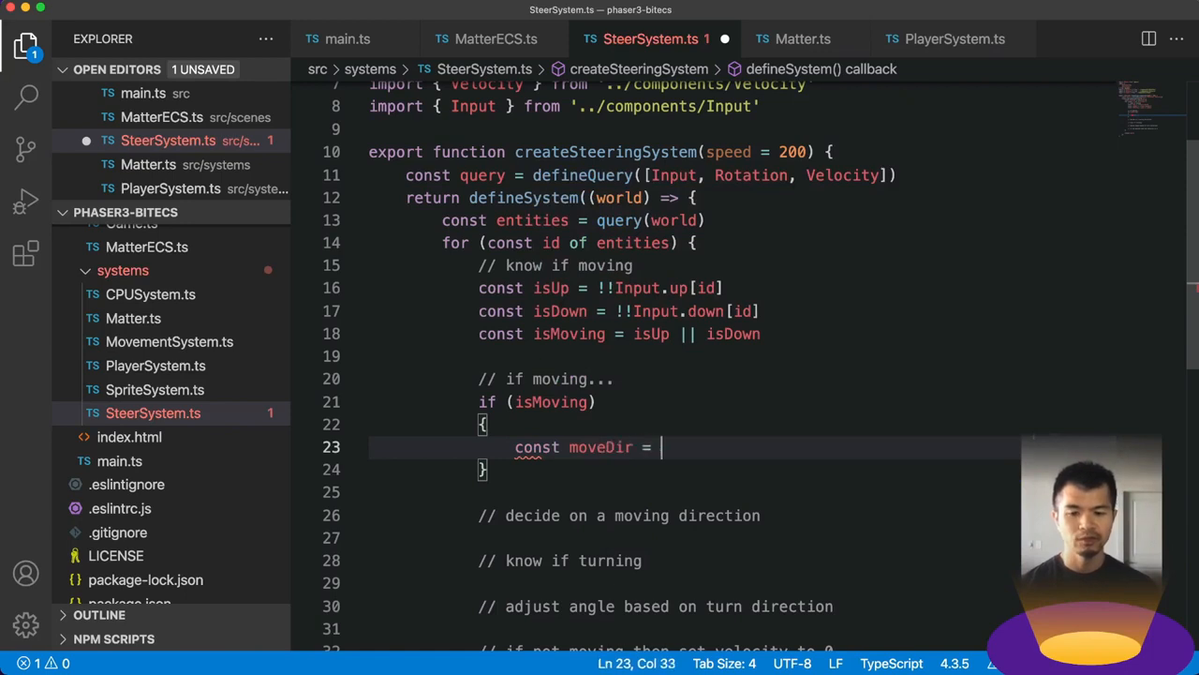
pyautogui.write('isUp ? 1')
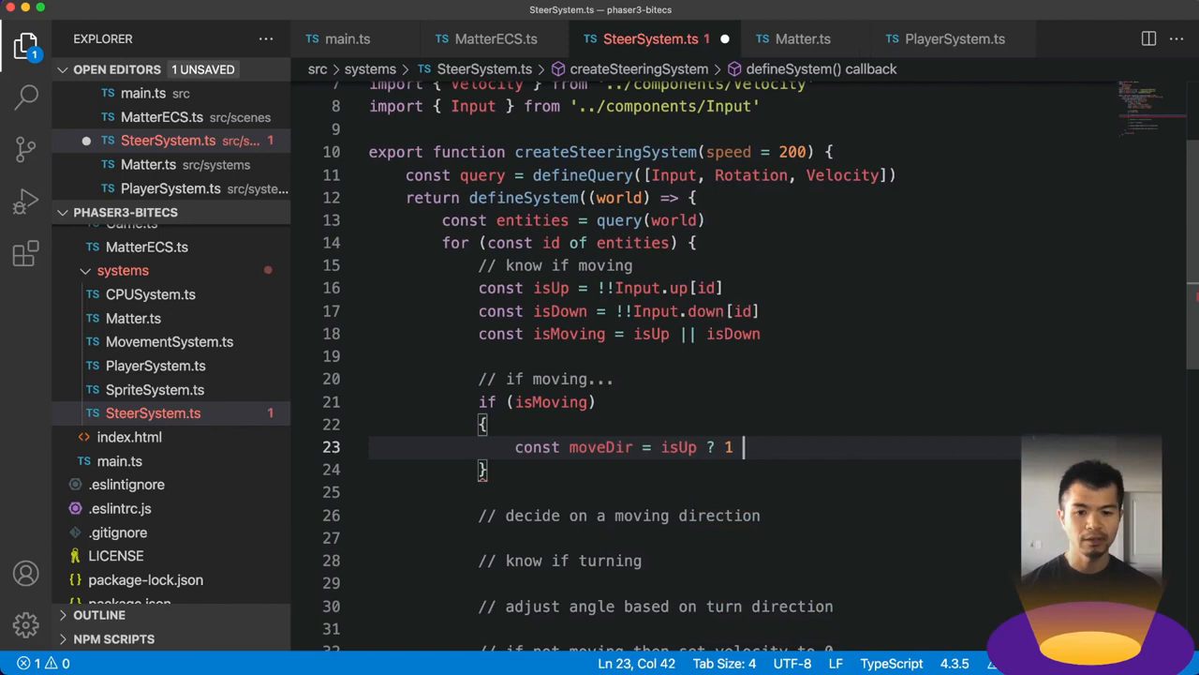
pyautogui.write(': -1')
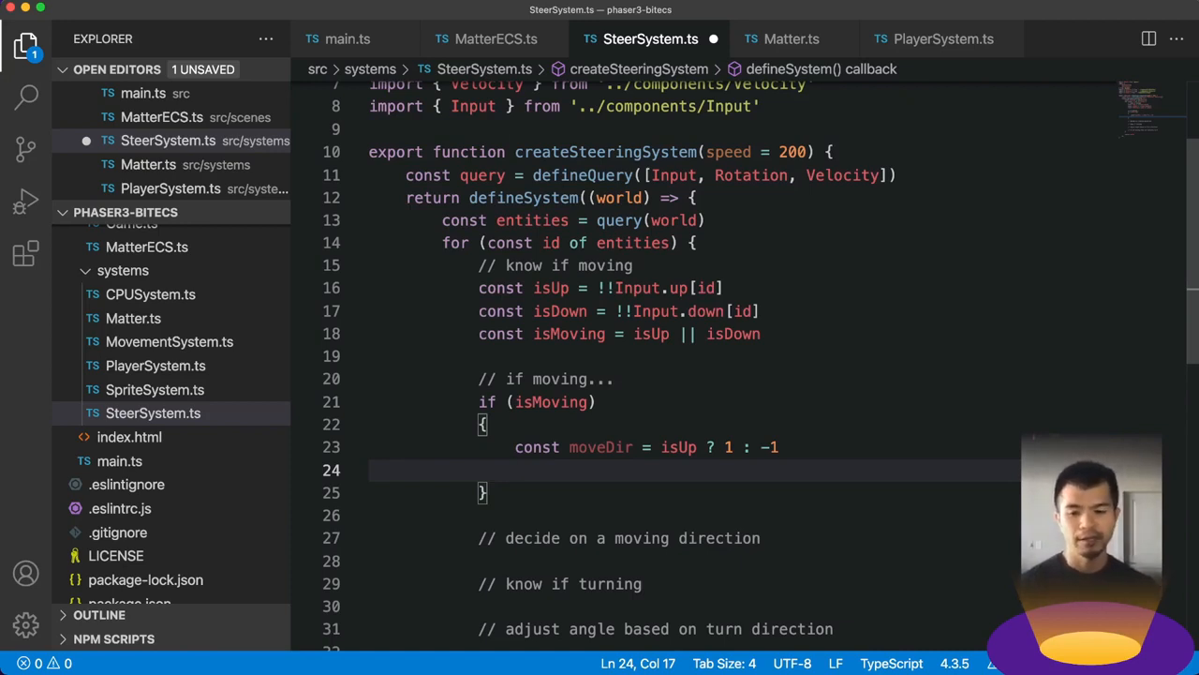
pyautogui.scroll(3)
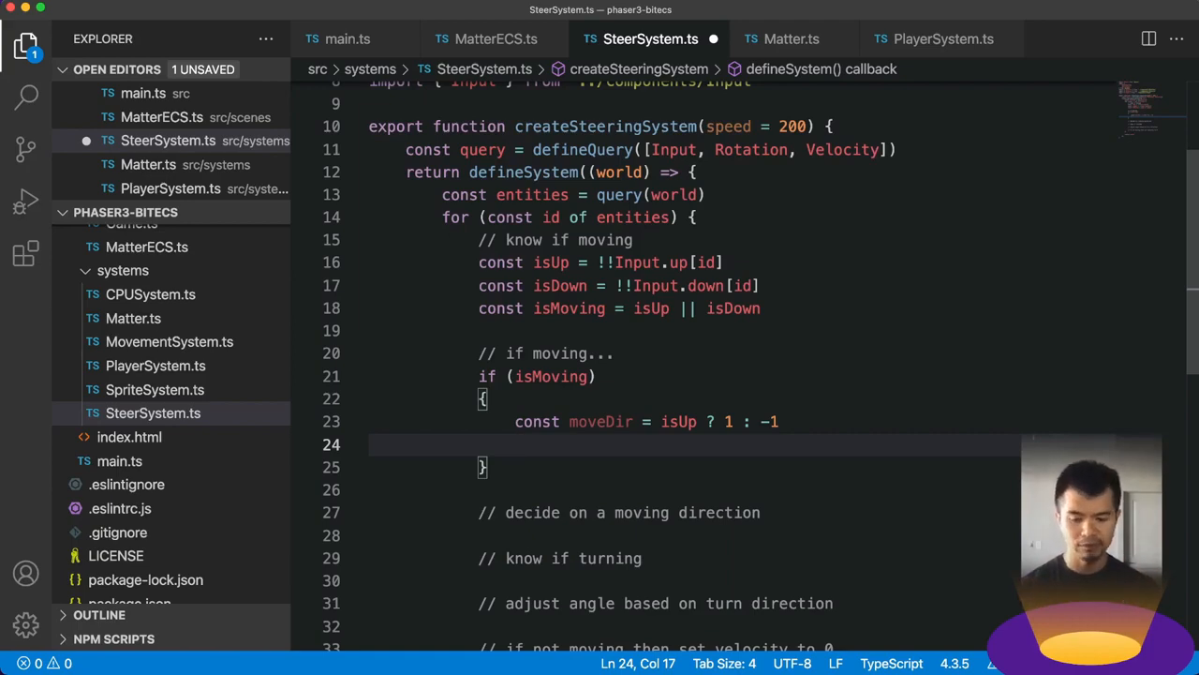
# - Define isLeft and isRight from Input.left/right[id] and let angle = Rotation.angle[id]
pyautogui.write('const isLeft =')
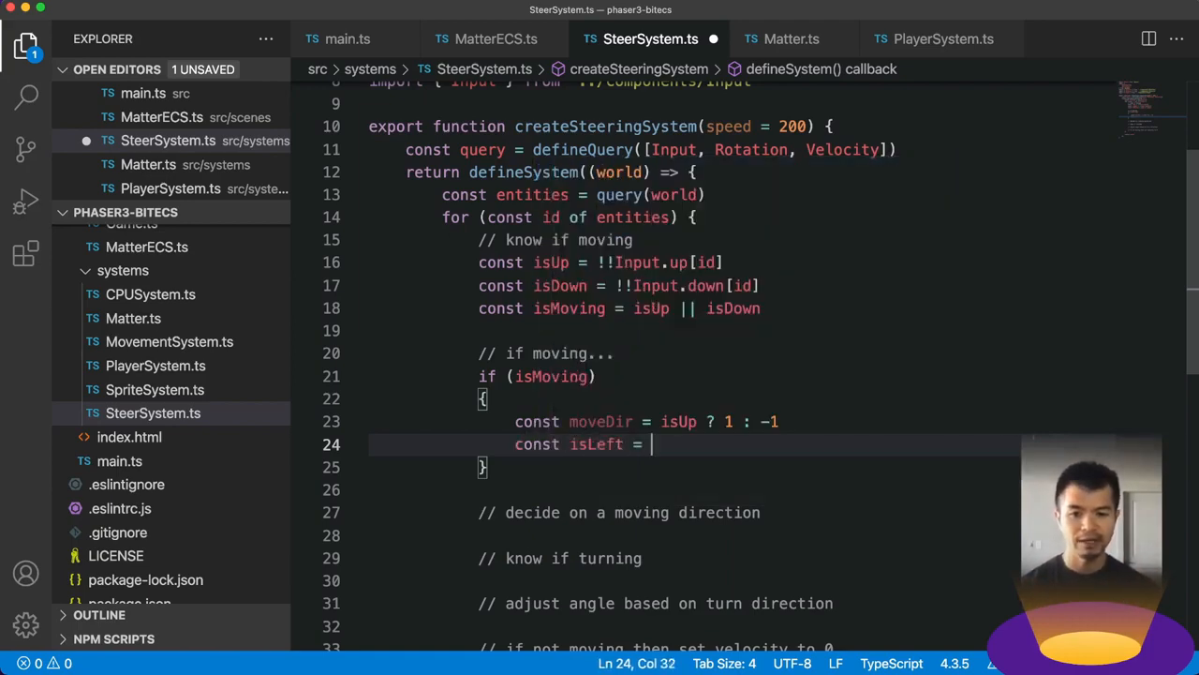
pyautogui.write('!!Input.left[id')
pyautogui.write('const isRight = !! Inpu')
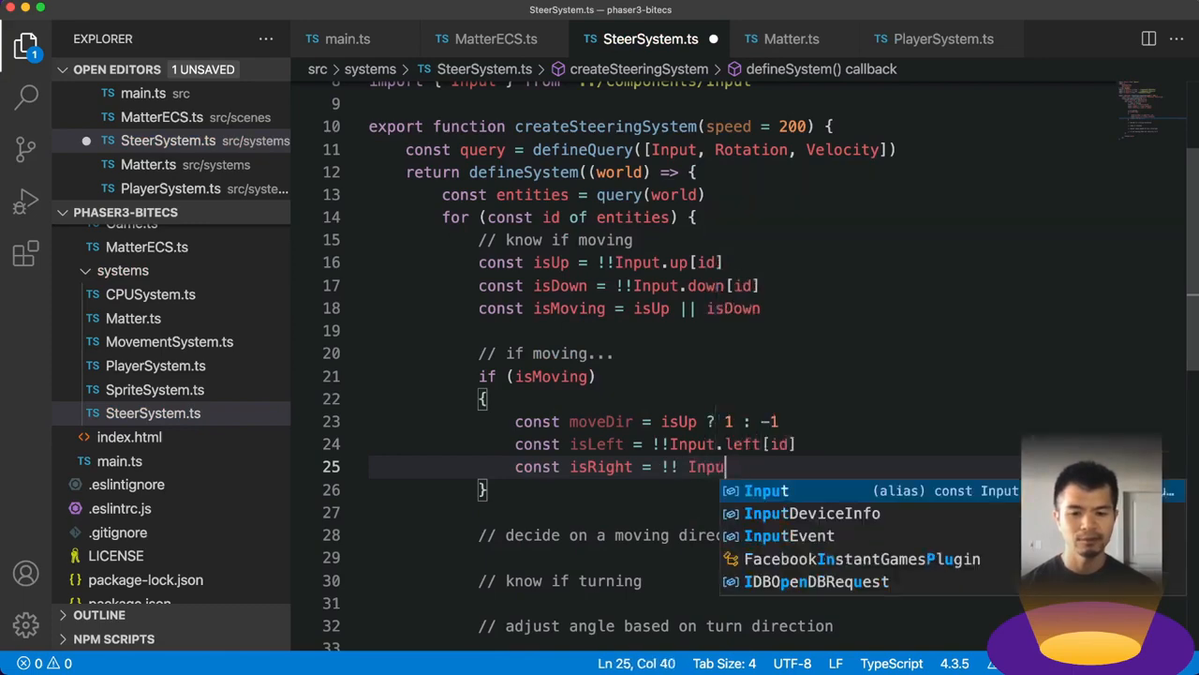
pyautogui.write('.right[id')
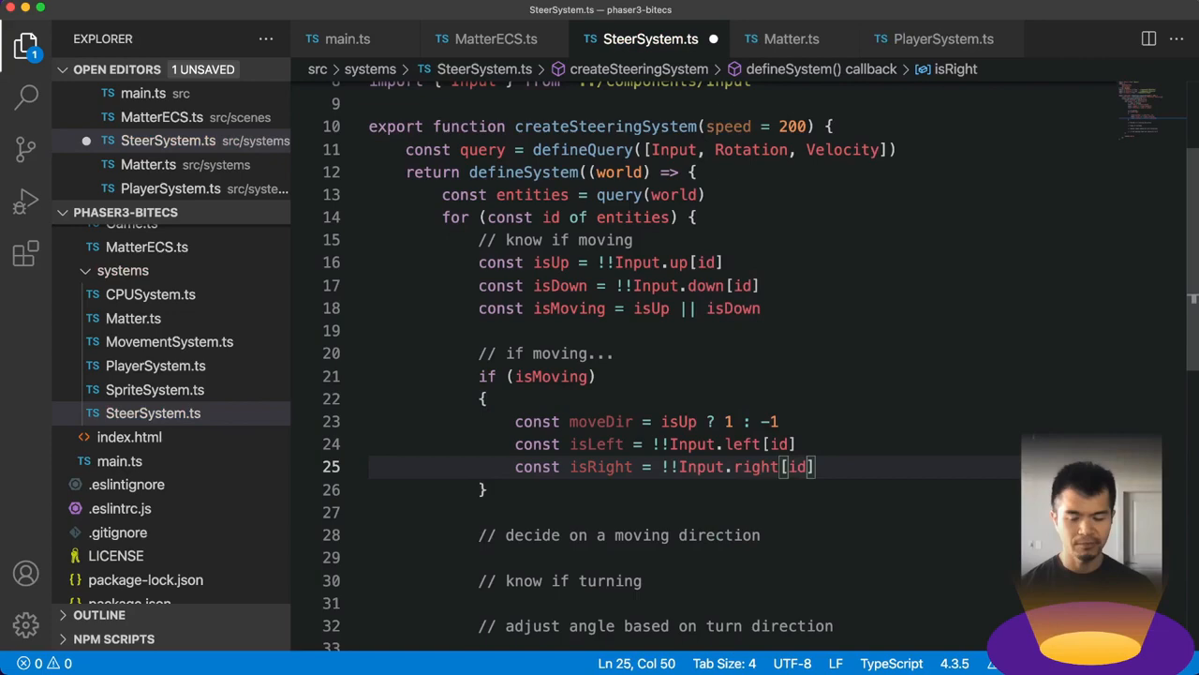
pyautogui.write('c')
pyautogui.write('let angle =')
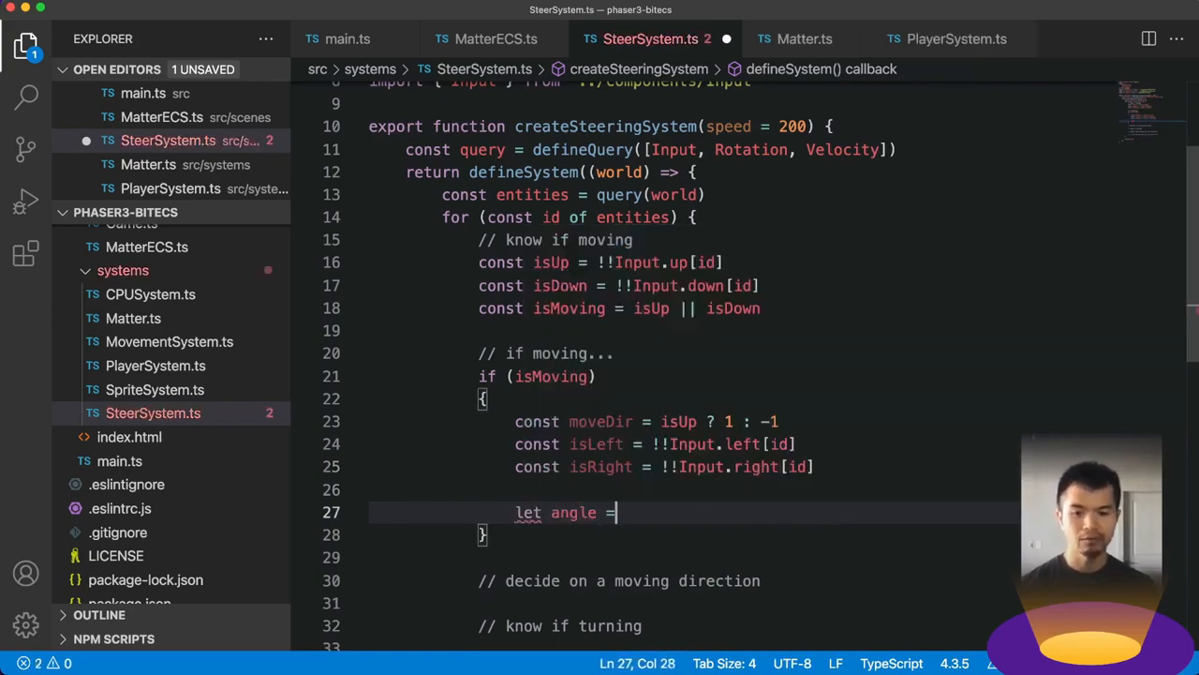
pyautogui.write('Rotation')
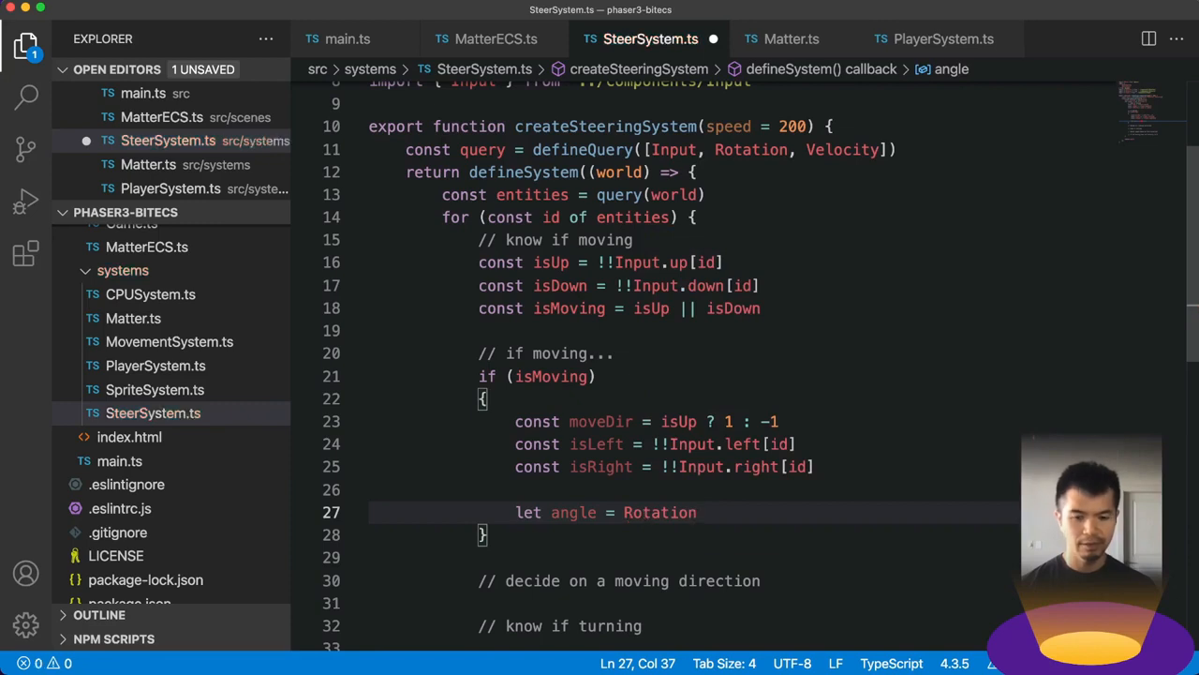
pyautogui.write('.angle[id')
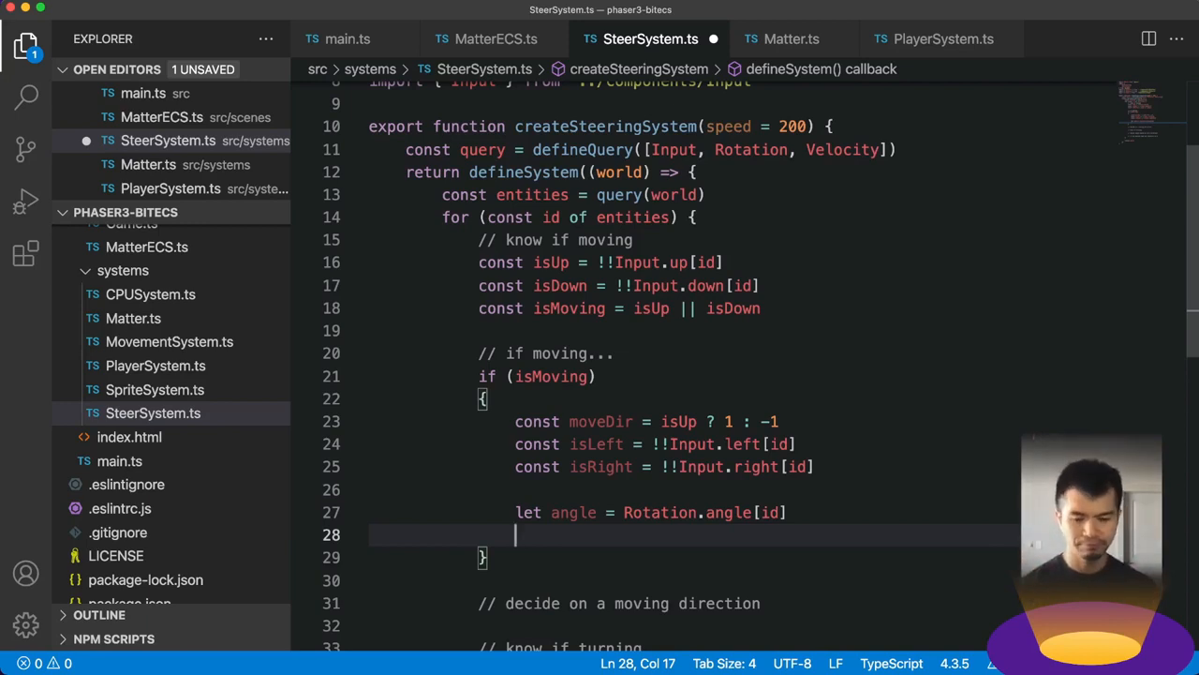
pyautogui.scroll(-3)
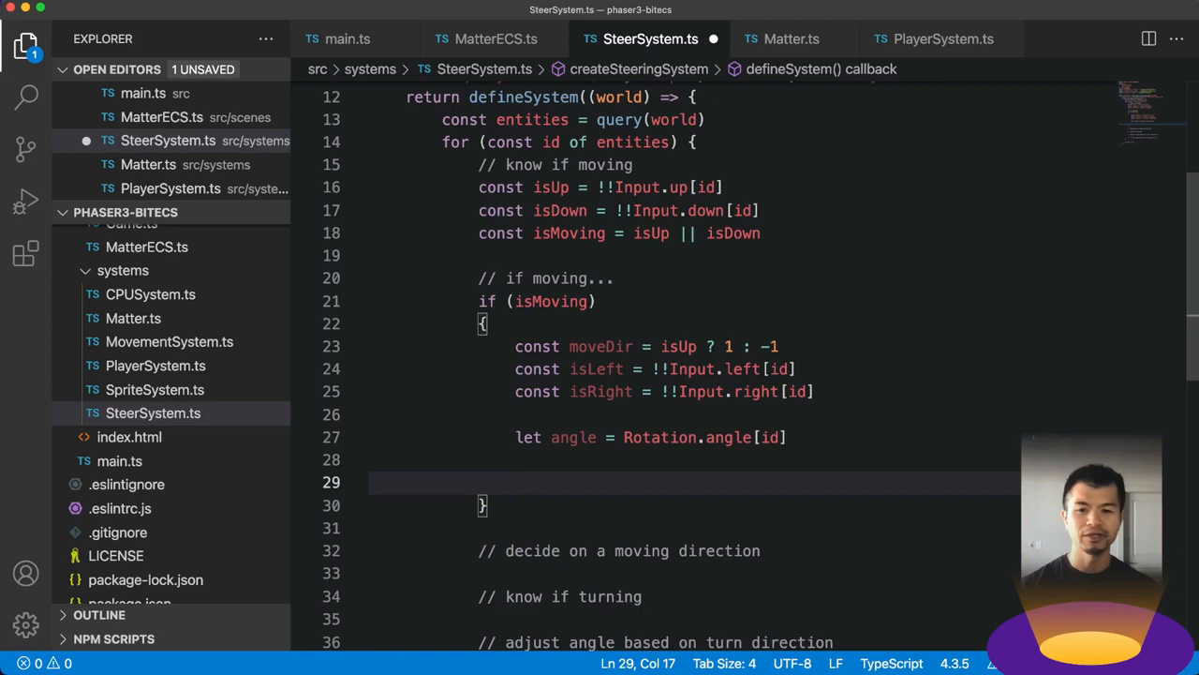
# - Decrease angle by 1 when isLeft, else increase it by 1 when isRight
pyautogui.write('if (')
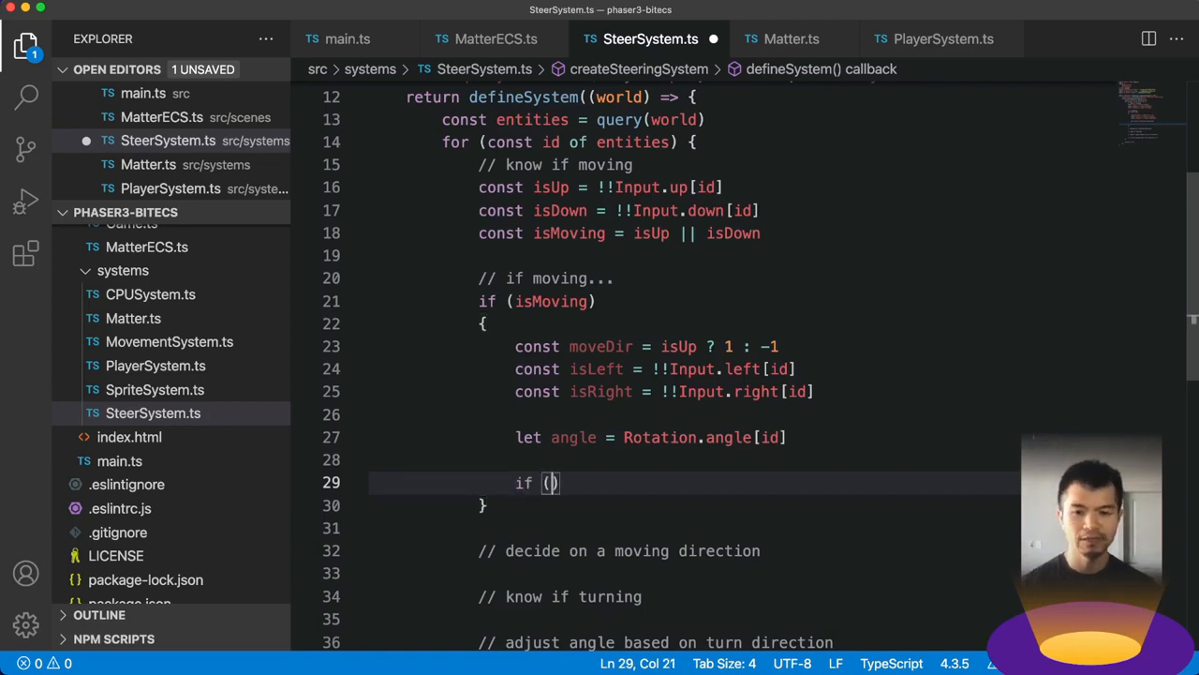
pyautogui.write('angle -= 1')
pyautogui.write('elks')
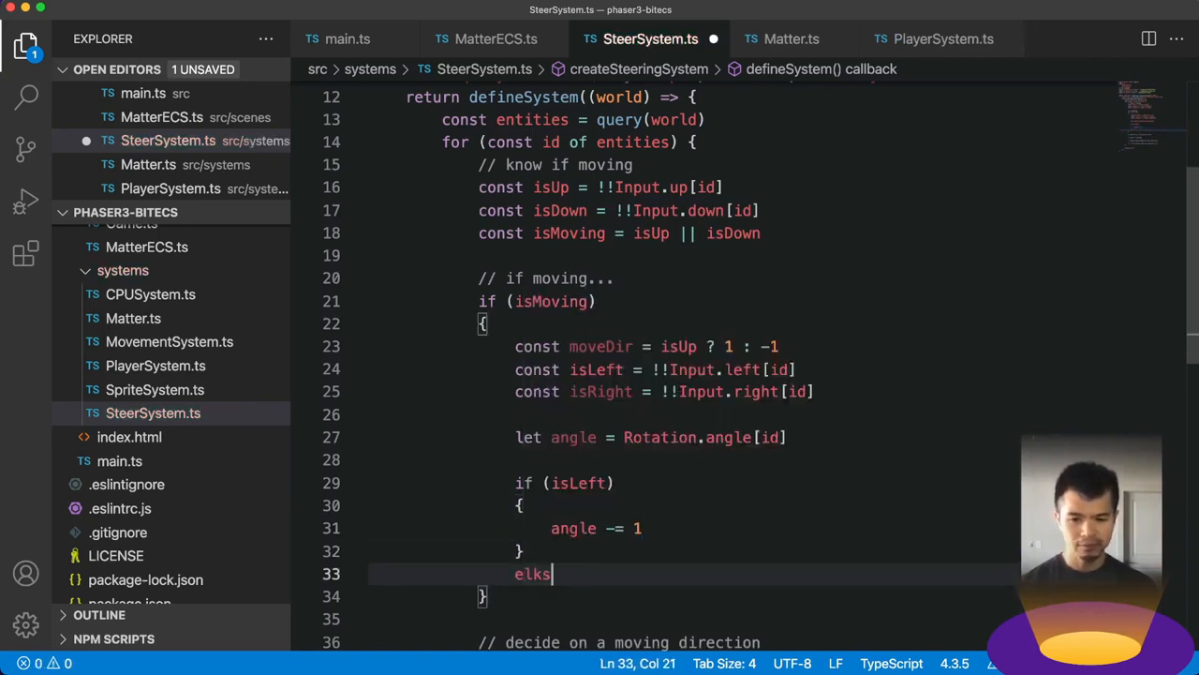
pyautogui.write('else if (isRight')
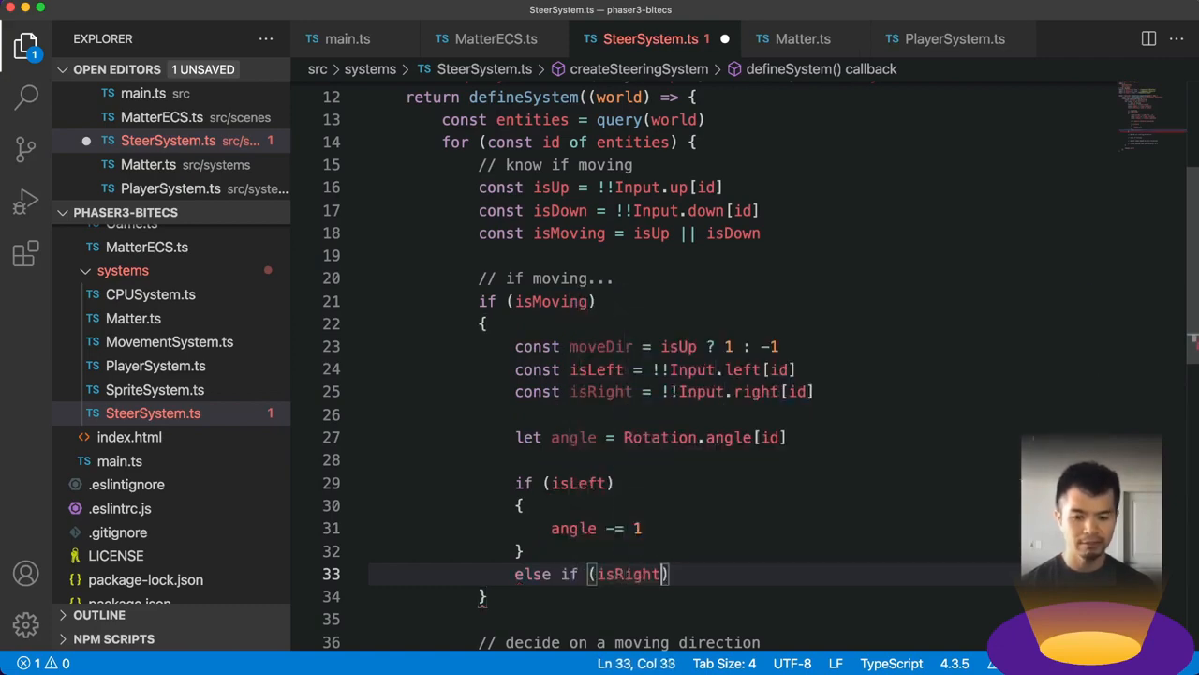
pyautogui.write('{')
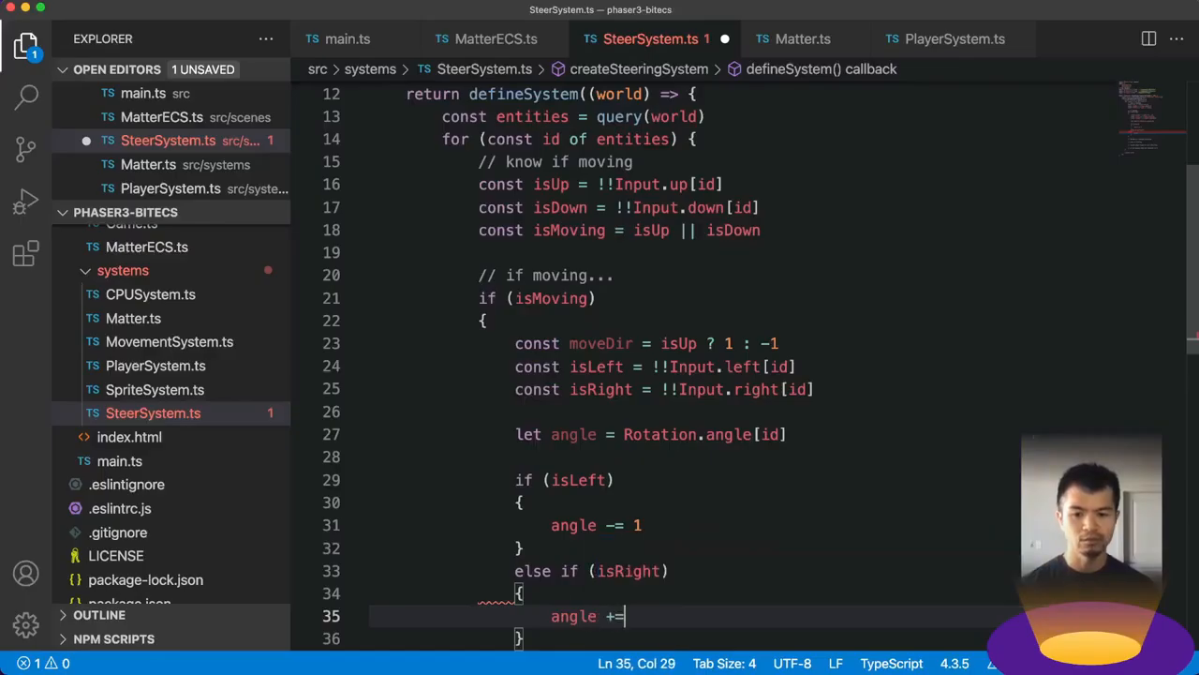
pyautogui.write('1')
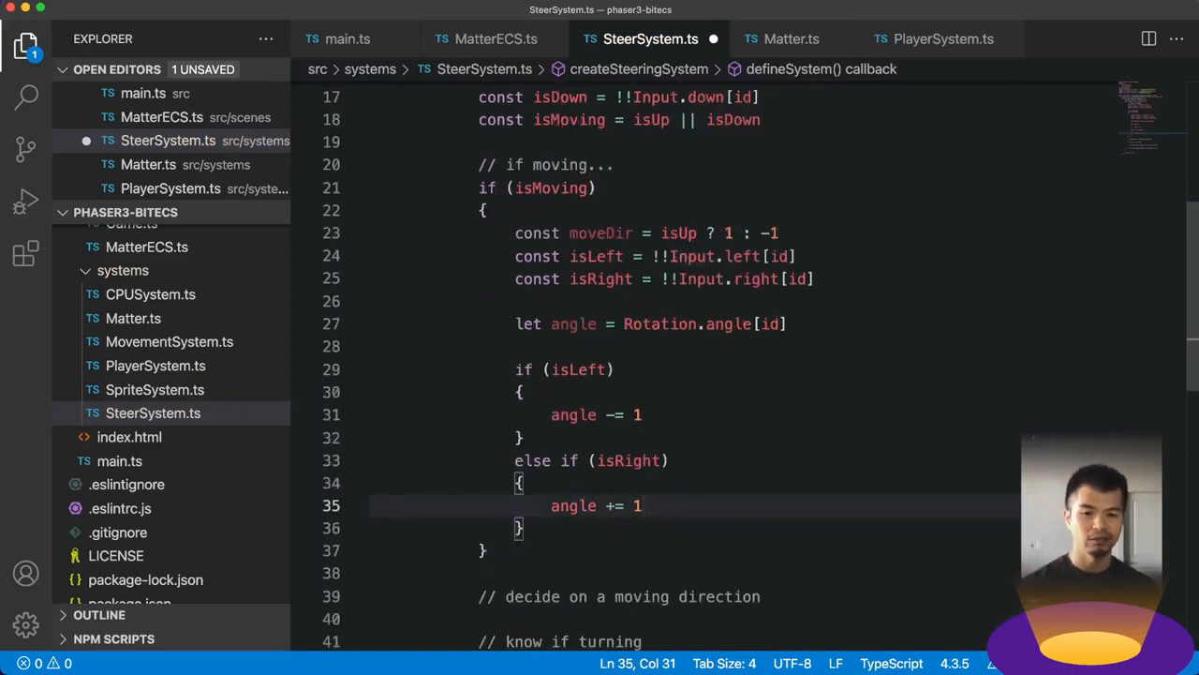
pyautogui.click(596, 414)
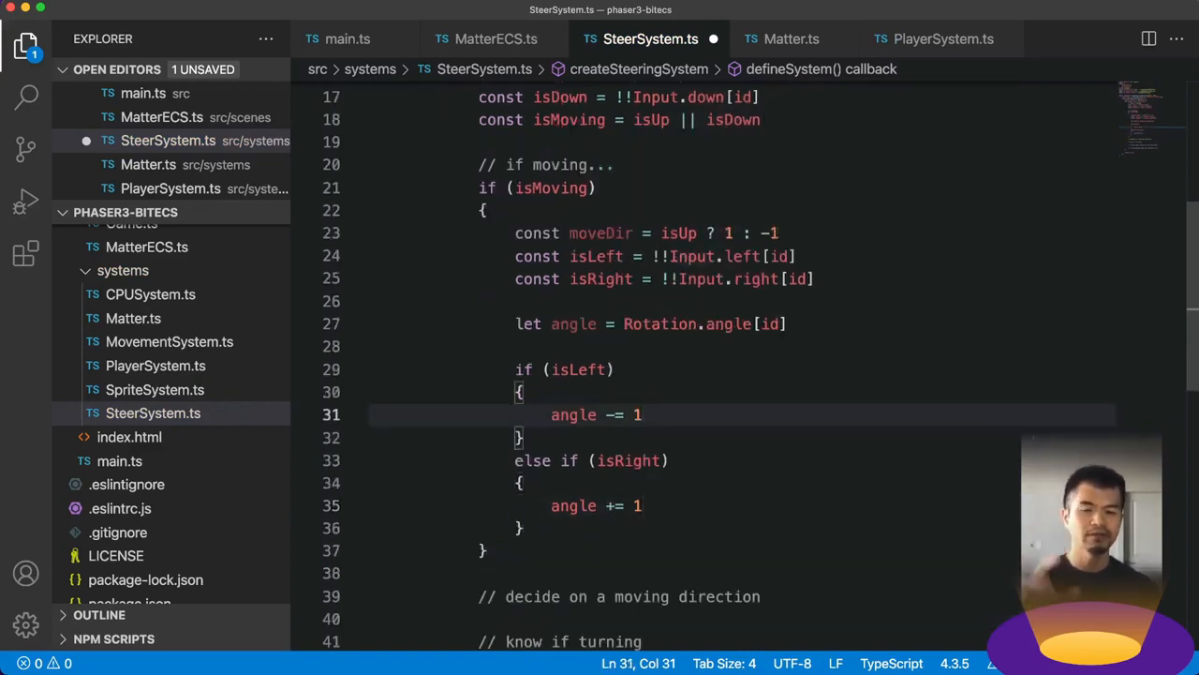
pyautogui.scroll(3)
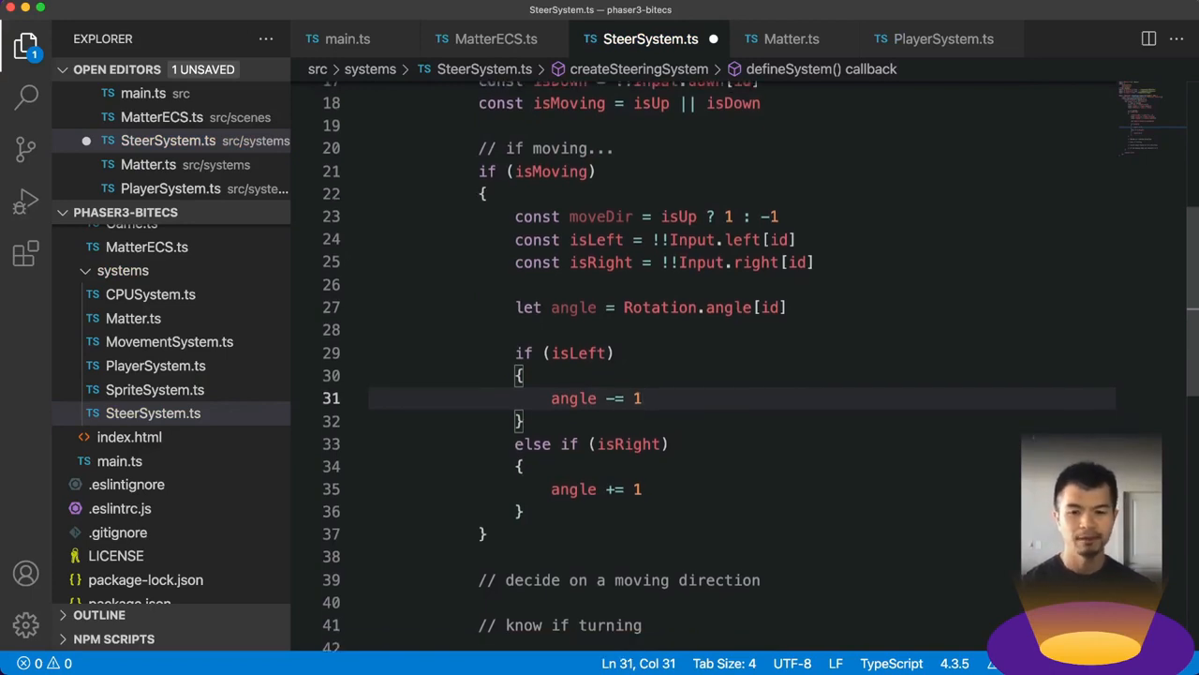
pyautogui.scroll(3)
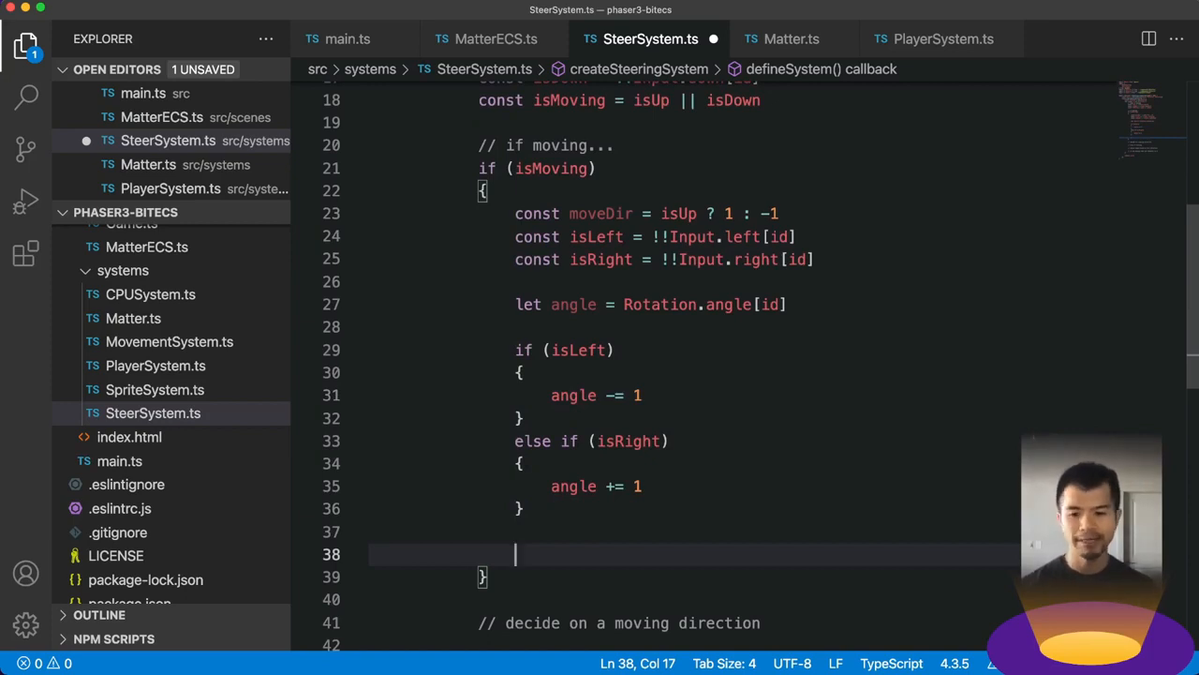
# - Write the adjusted angle back with Rotation.angle[id] = angle
pyautogui.write('Rotation')
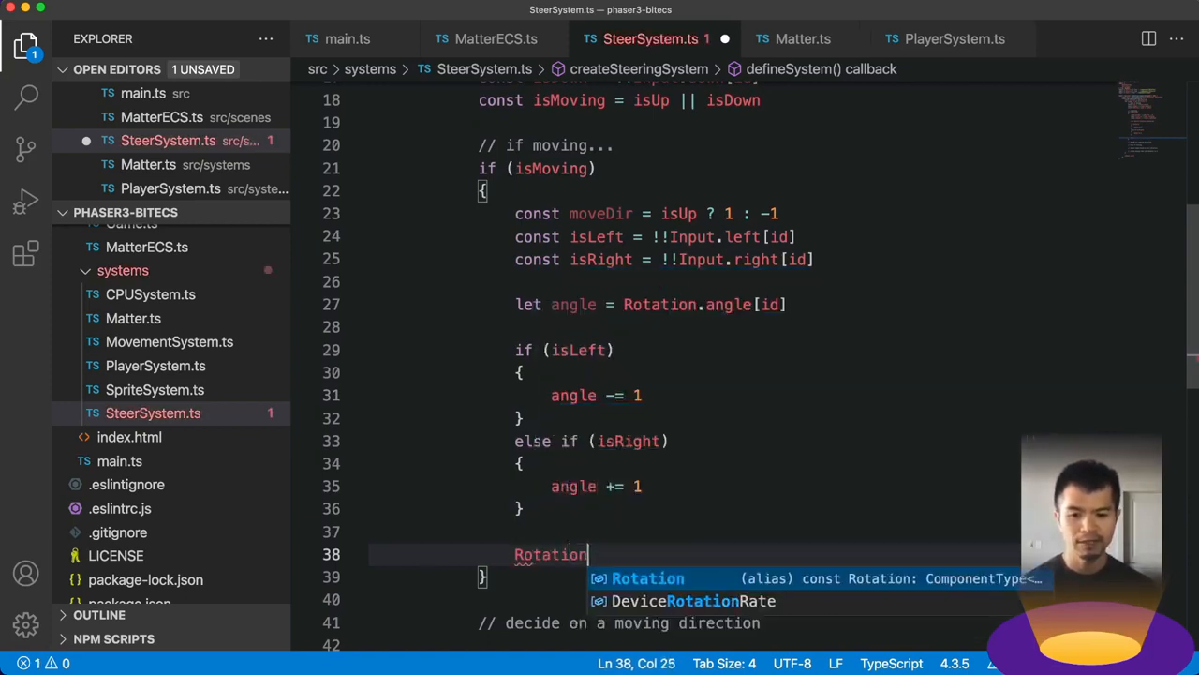
pyautogui.write('.angle[]')
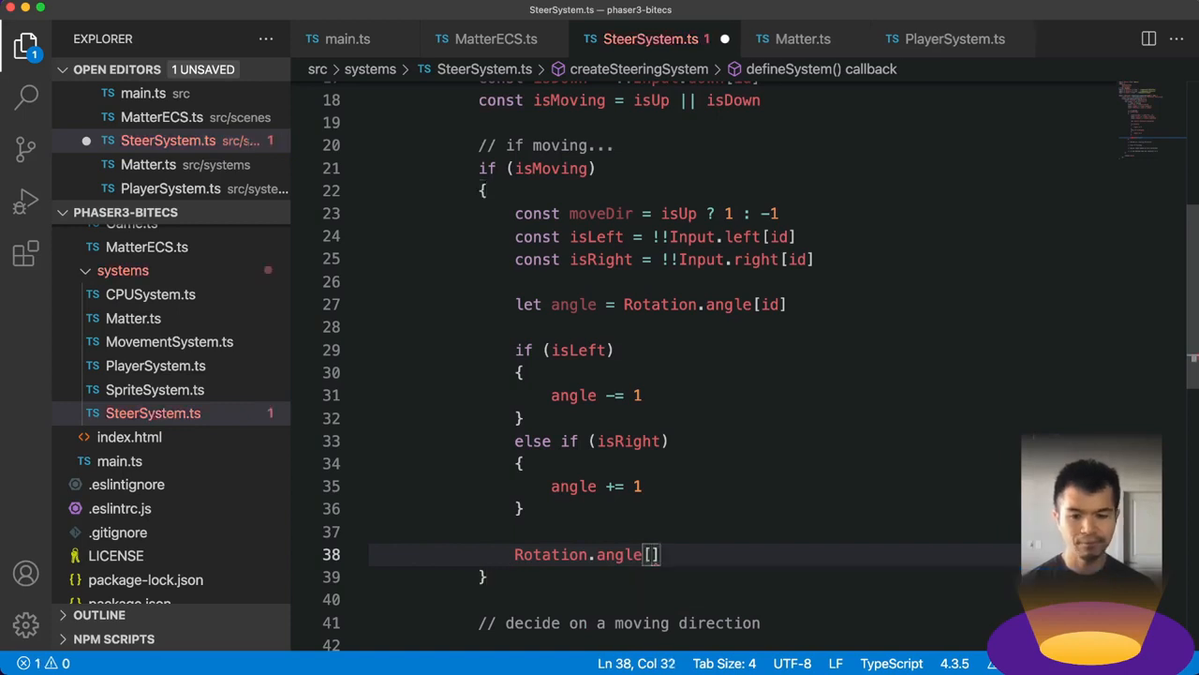
pyautogui.write('id] = angle')
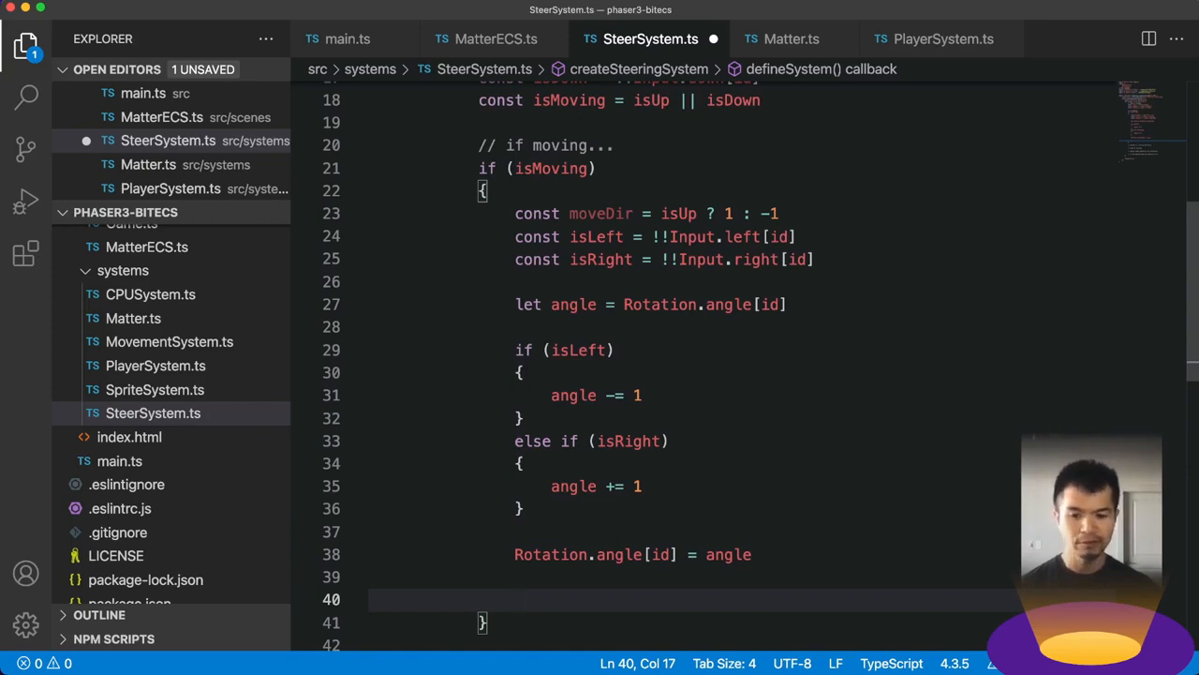
# - Compute rotation = Phaser.Math.DegToRad(angle) and build a Vector2 with vec.setToPolar(rotation, 1)
pyautogui.write('const')
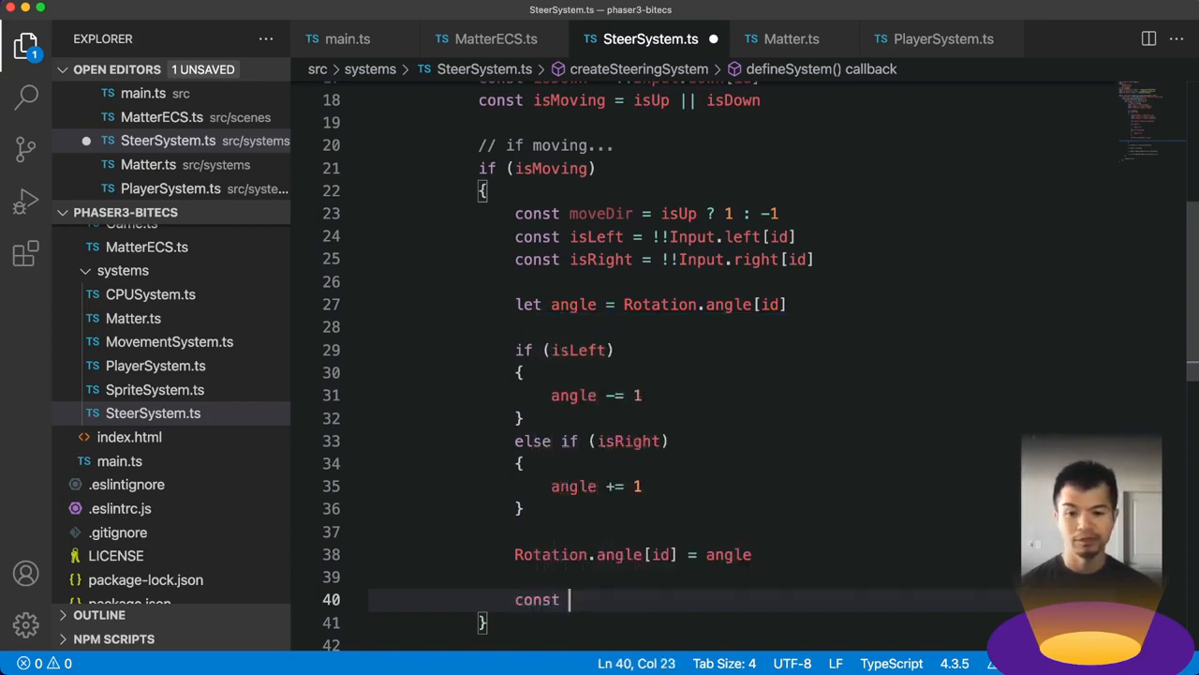
pyautogui.write('rotation = Phaser.Math.DegToRad(')
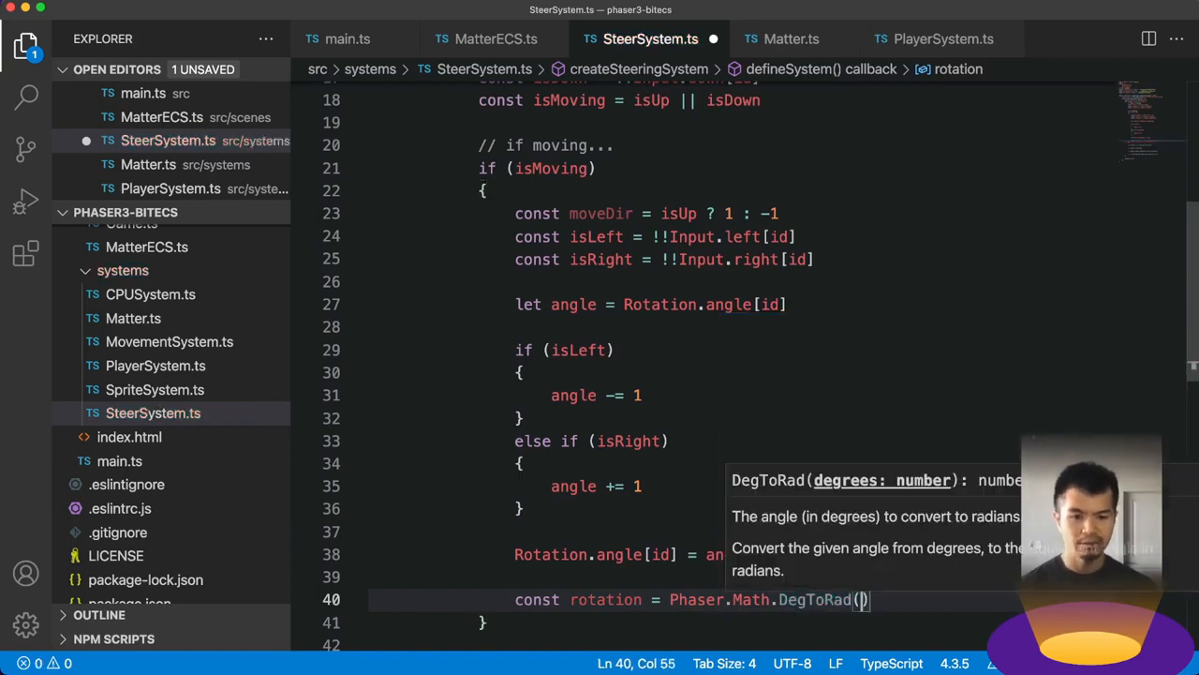
pyautogui.write('angle')
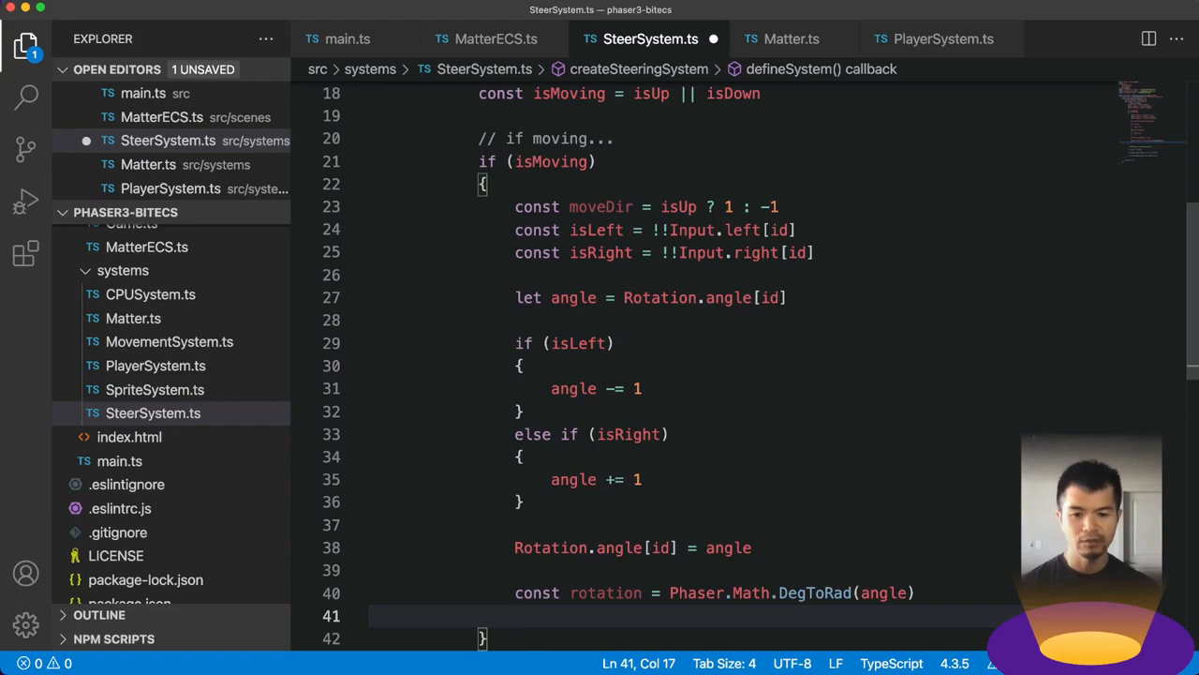
pyautogui.write('const vec =')
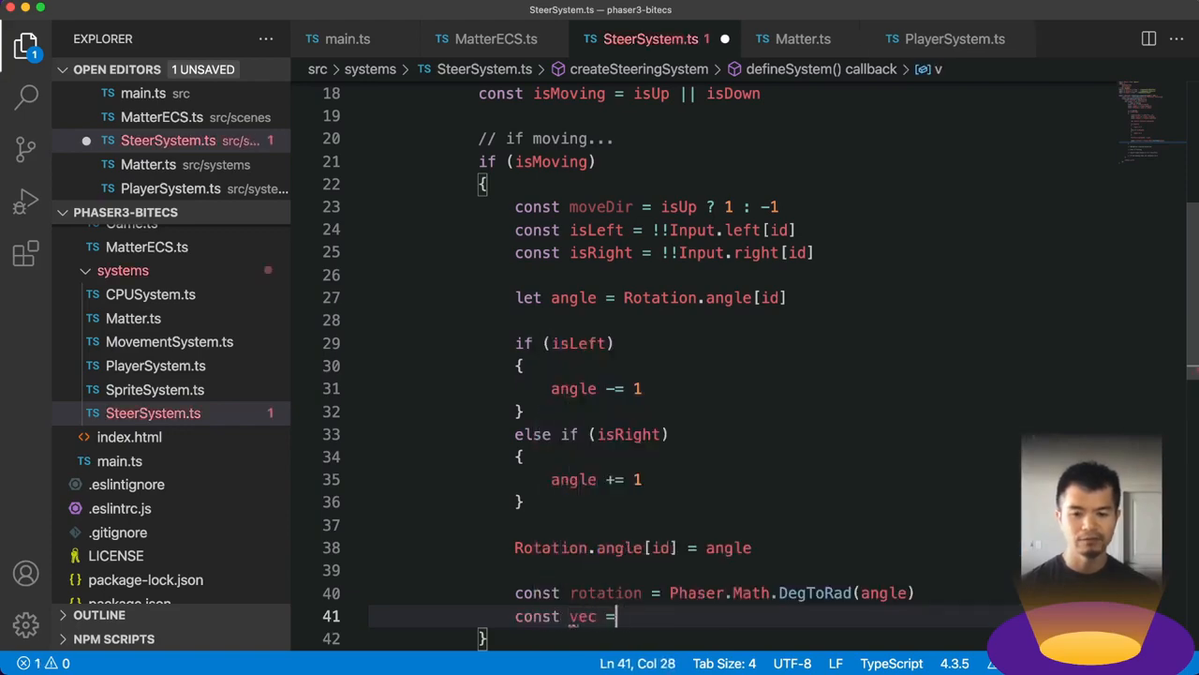
pyautogui.write('new Phaser.Math.Vector2(')
pyautogui.write('vec.setToPolar(')
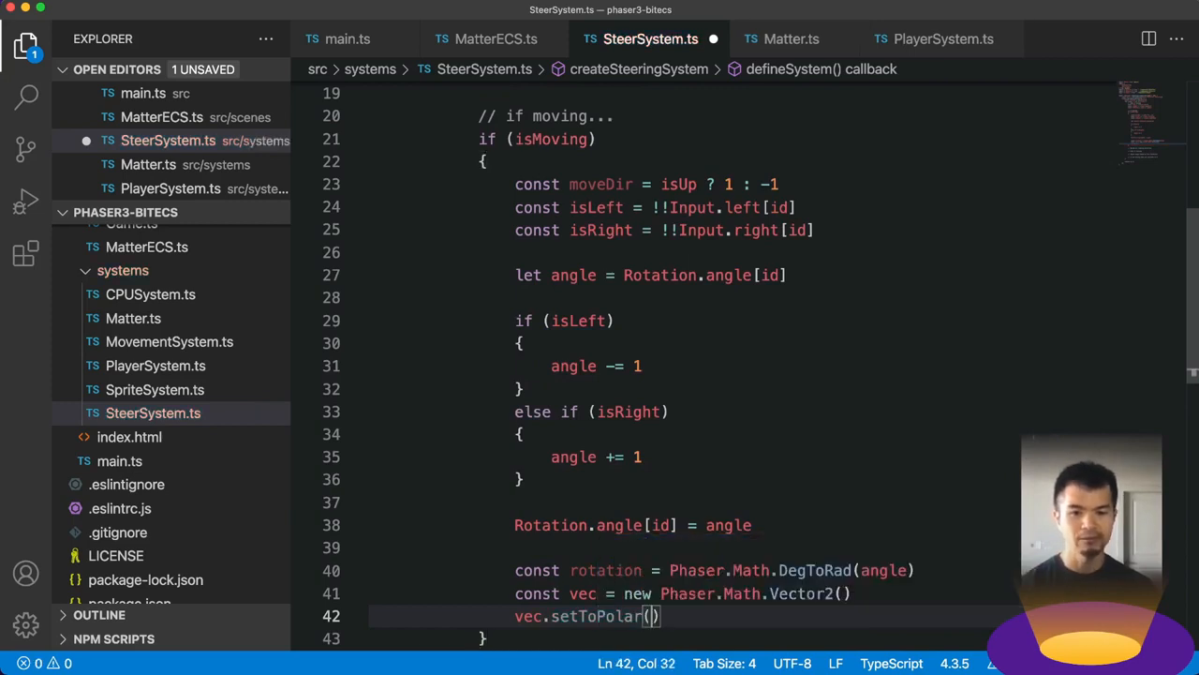
pyautogui.write('rotation')
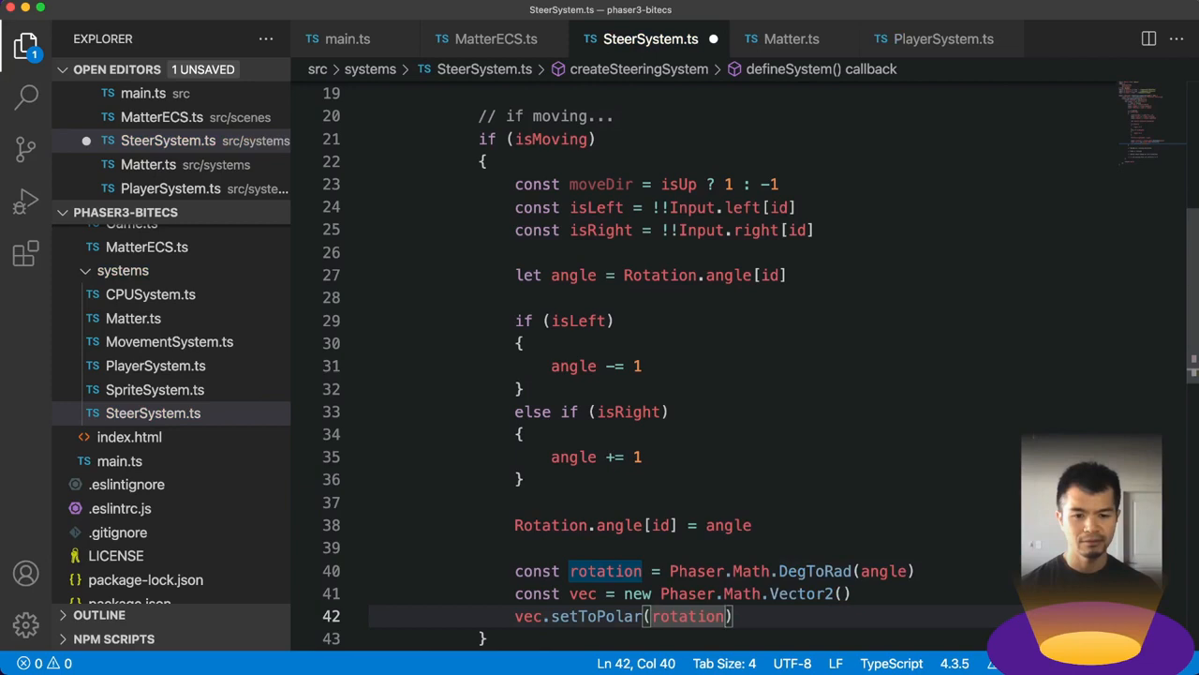
pyautogui.write(', 1')
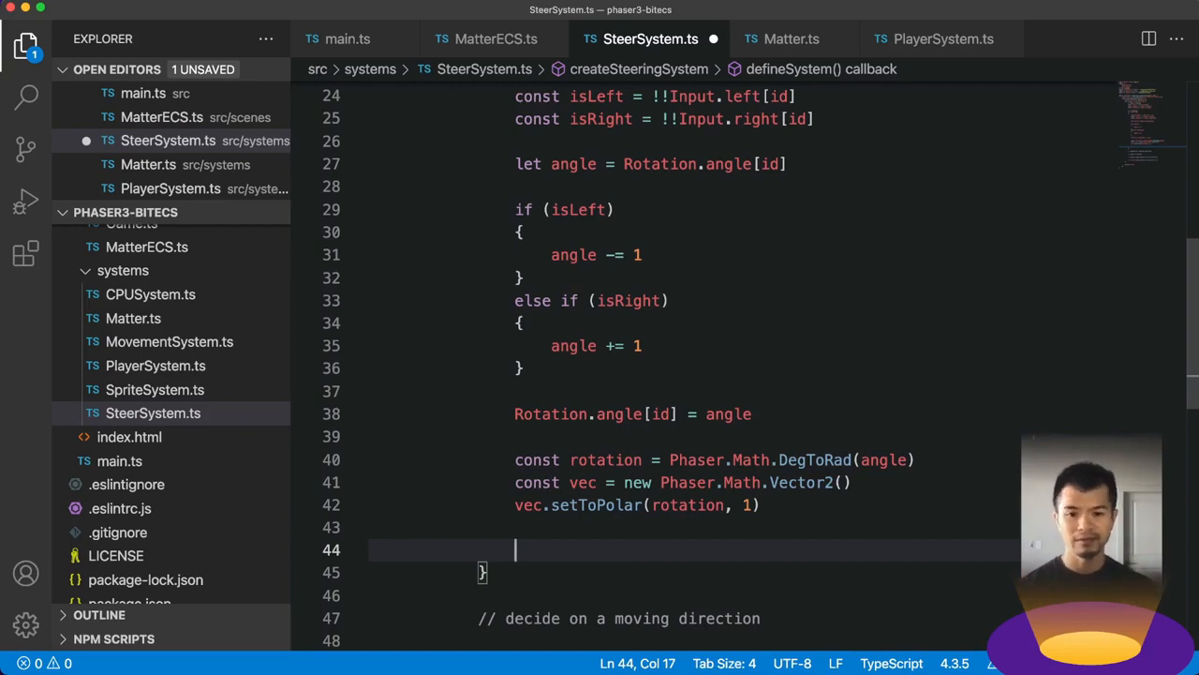
# - Set Velocity.x[id] = vec.x * speed and Velocity.y[id] = vec.y * speed
pyautogui.write('Velocity')
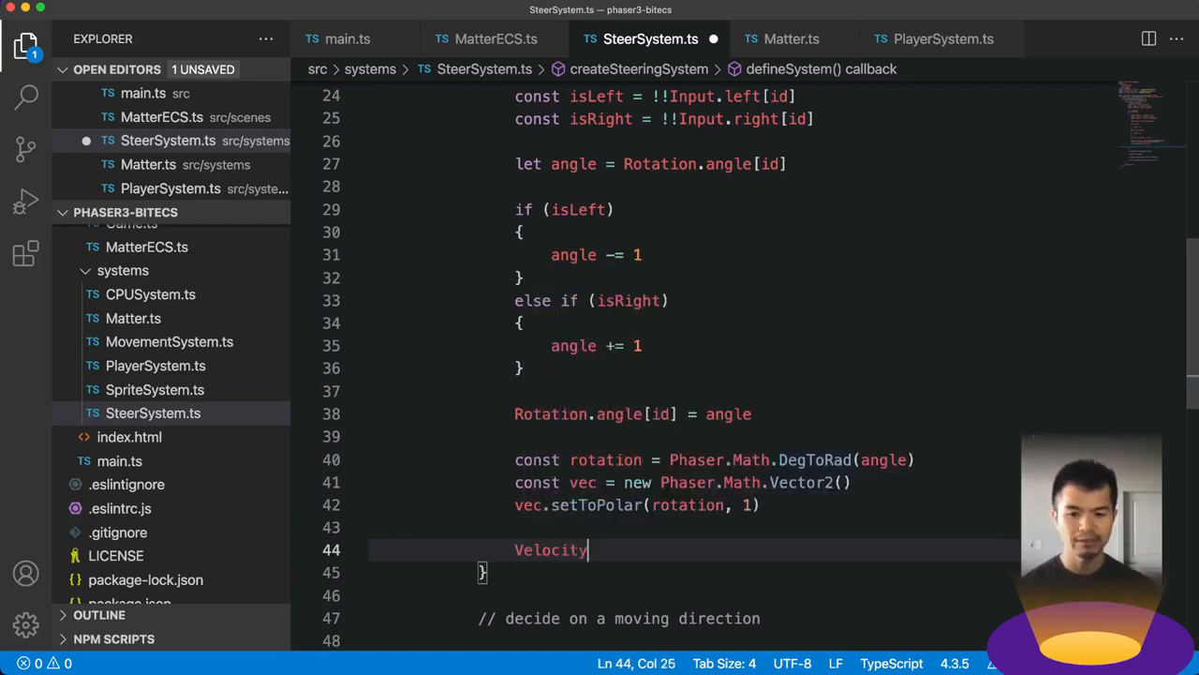
pyautogui.write('.x[id]')
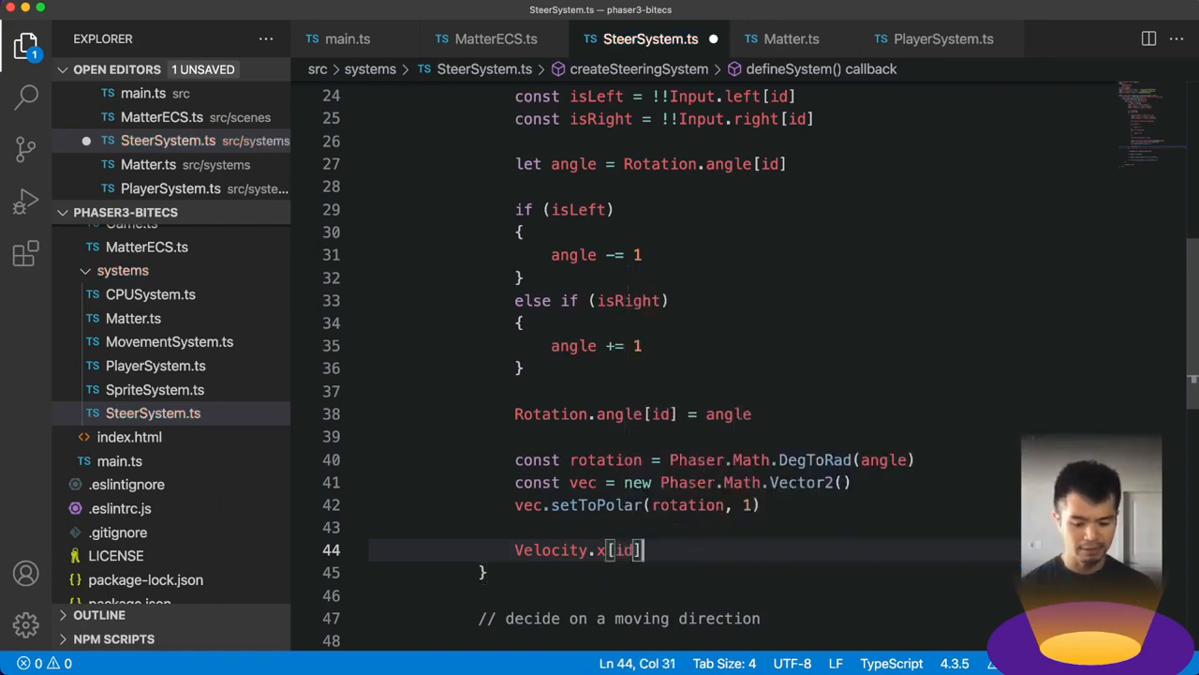
pyautogui.write('= vec.x')
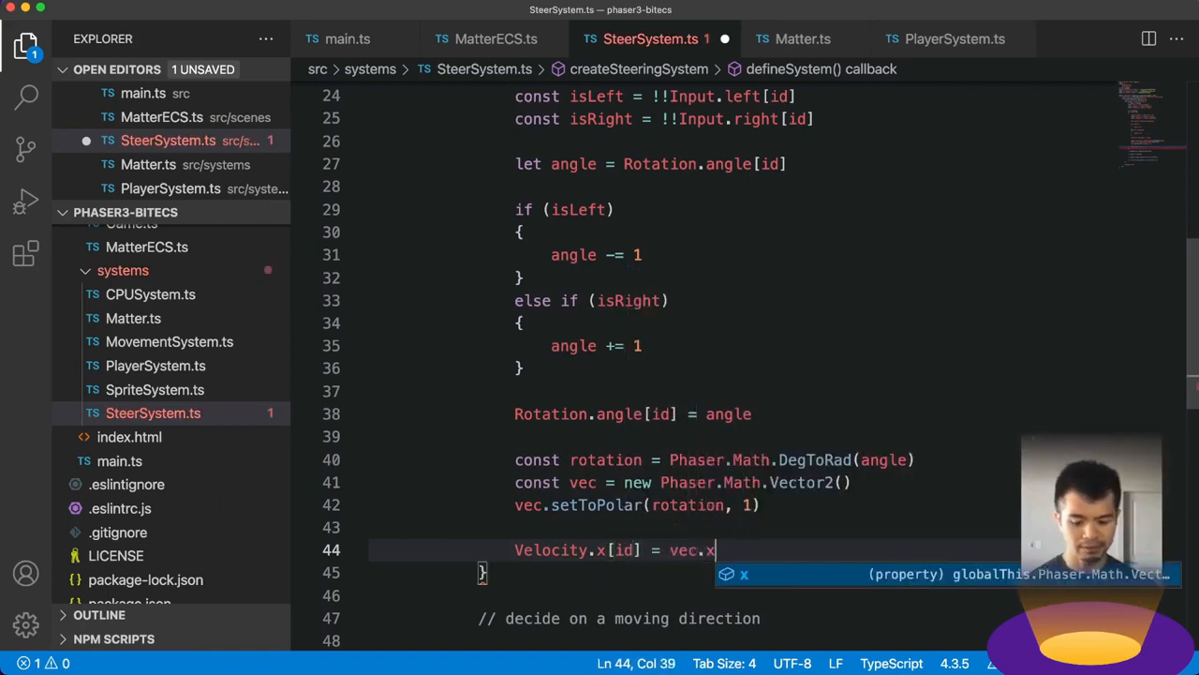
pyautogui.write('*')
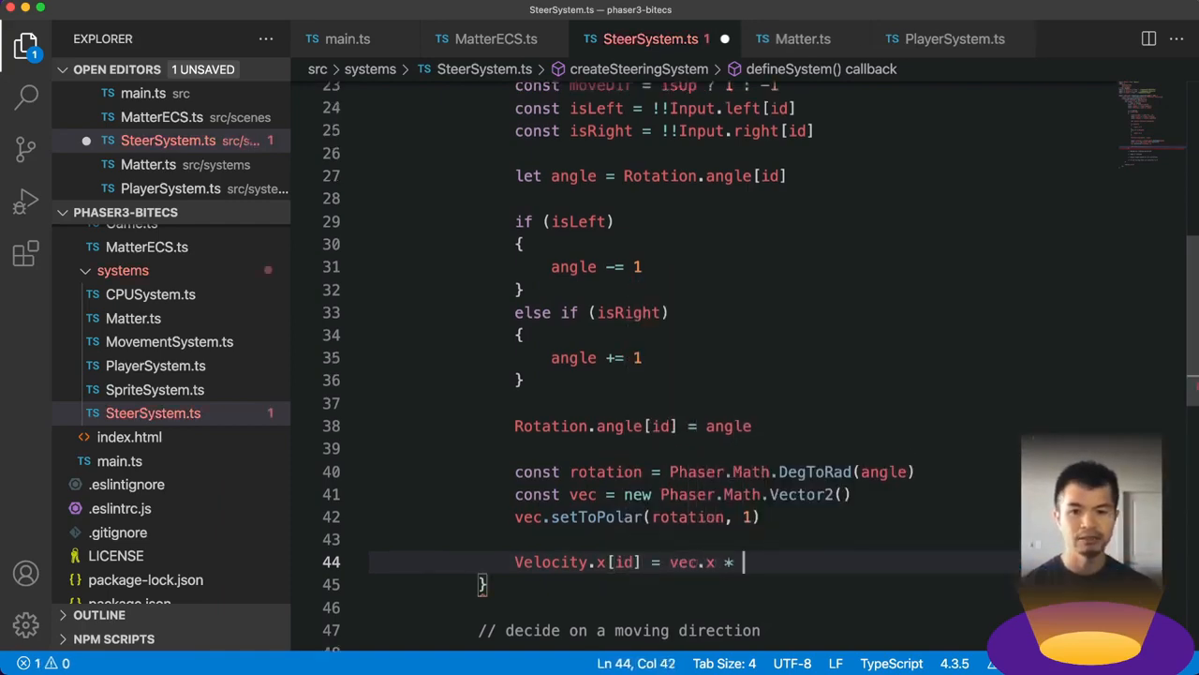
pyautogui.scroll(3)
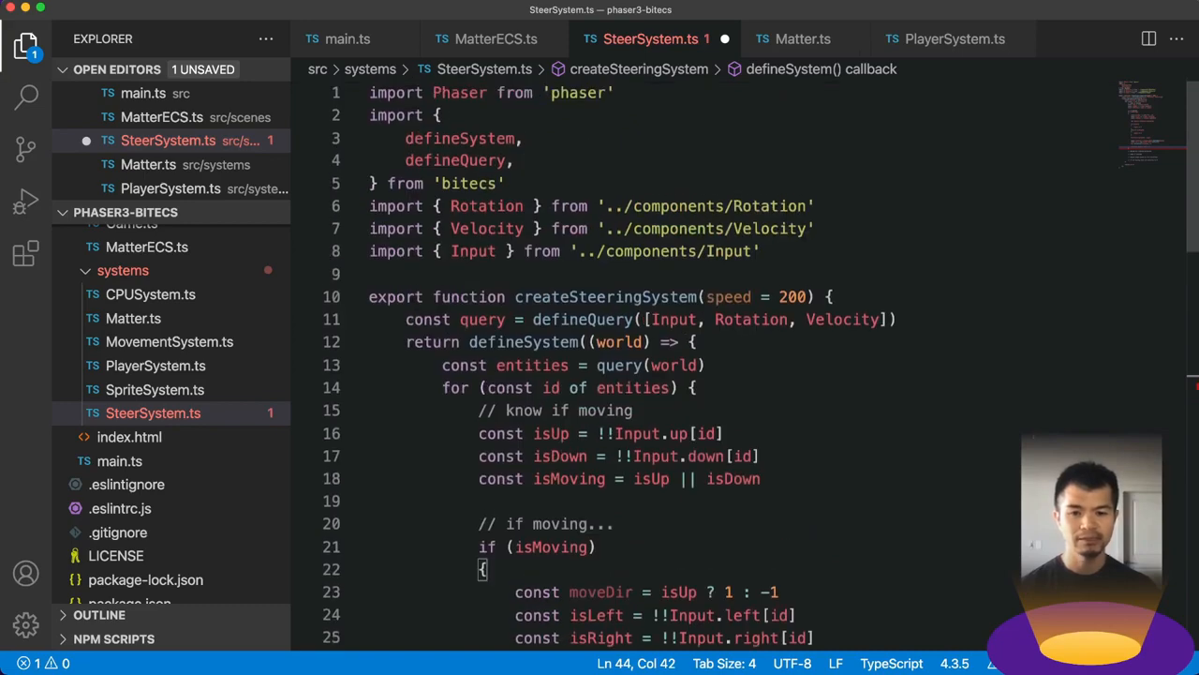
pyautogui.scroll(-3)
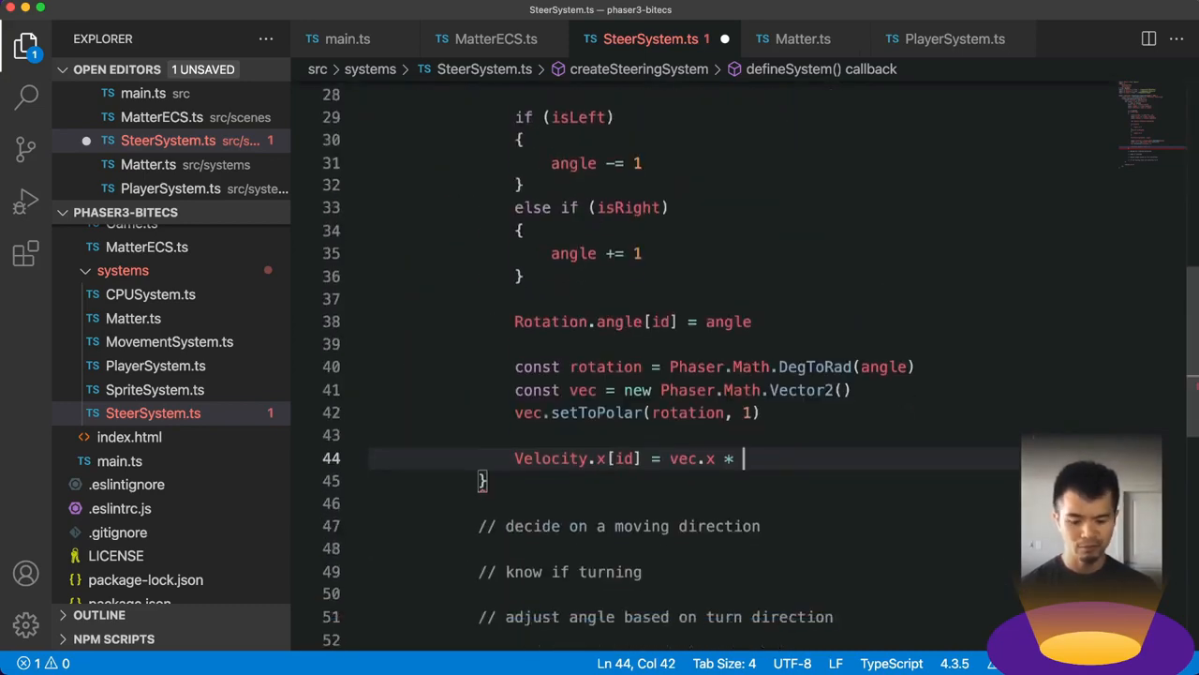
pyautogui.write('speed')
pyautogui.write('Velocity')
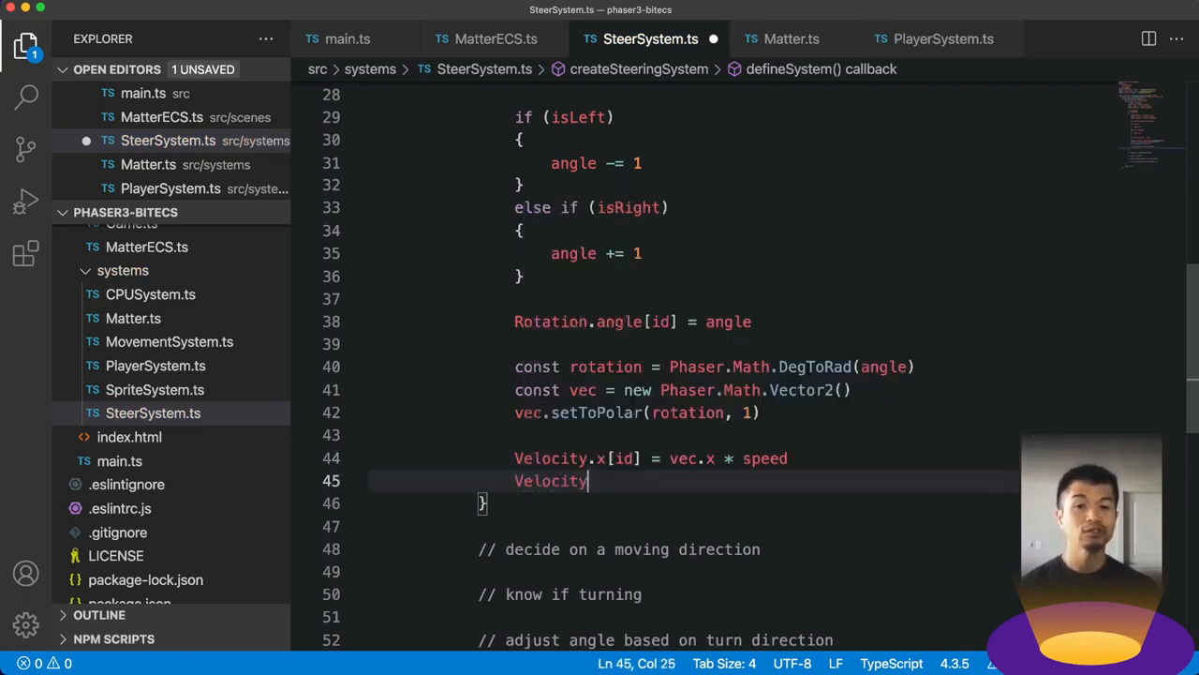
pyautogui.write('.y')
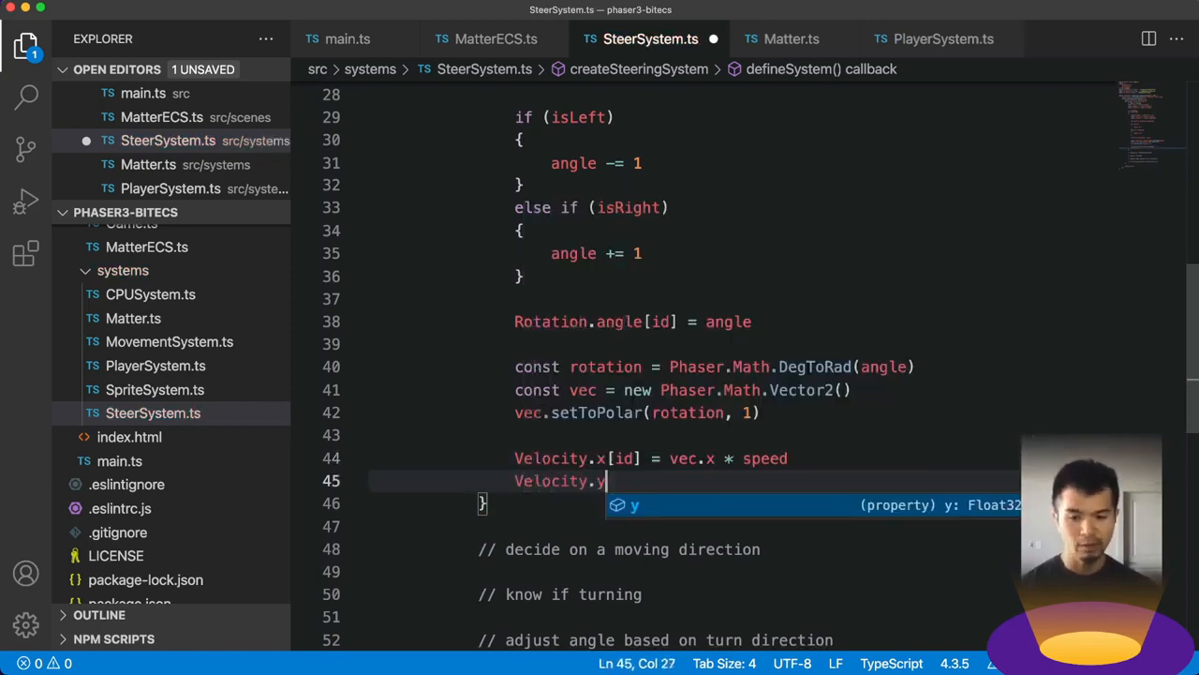
pyautogui.write('[id] = vec.y *')
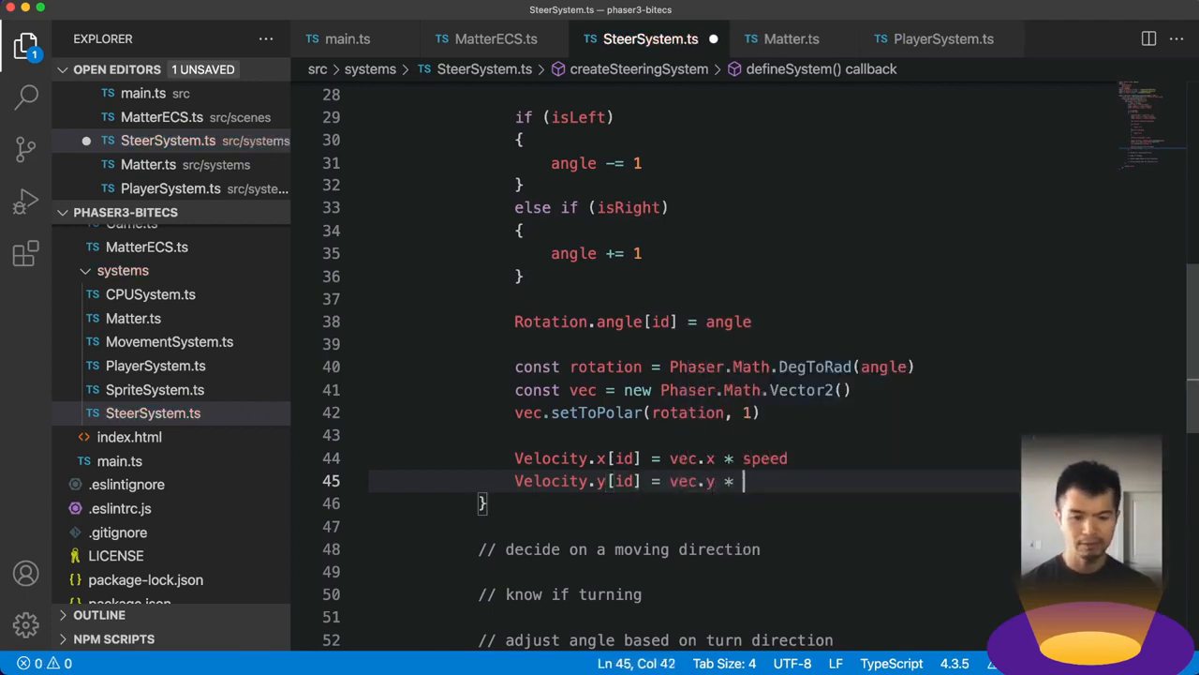
pyautogui.write('speed')
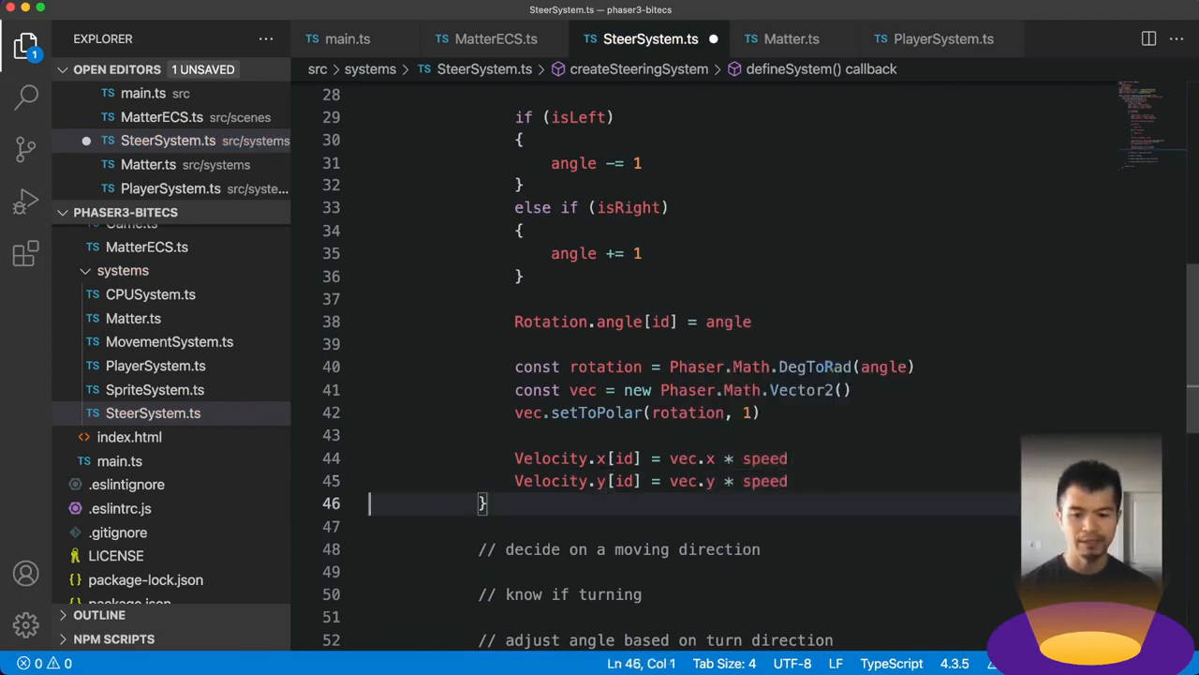
# - Start an else branch for the not-moving case with the copied velocity lines
pyautogui.write('else')
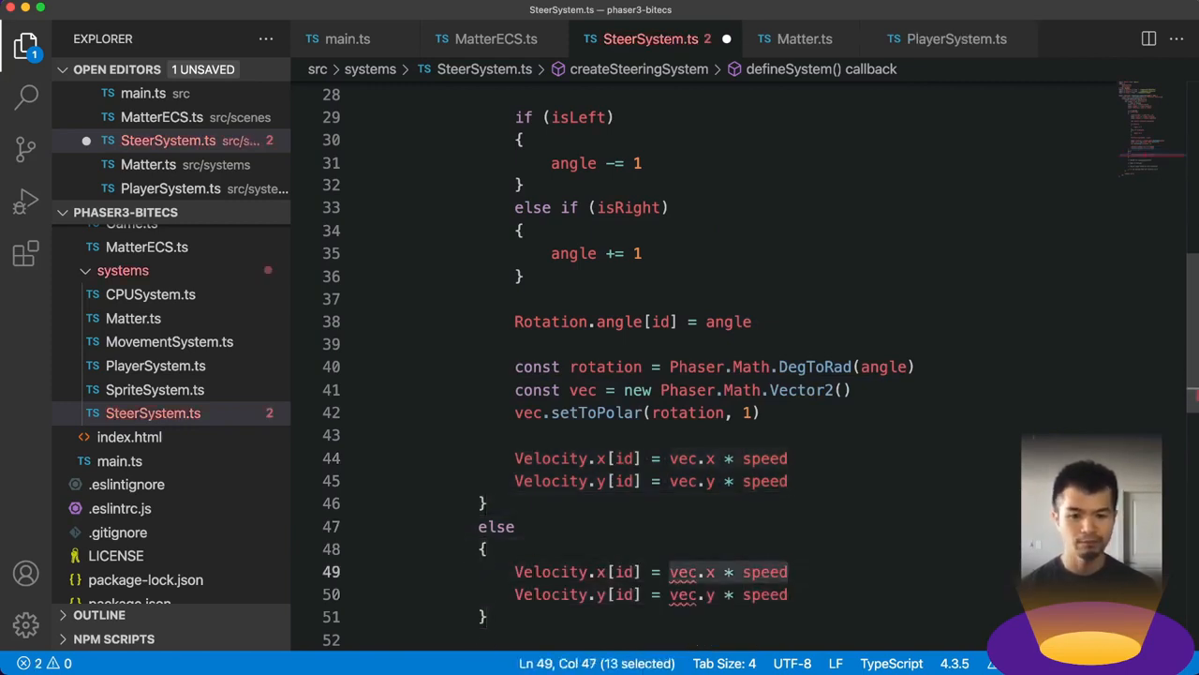
# - Set Velocity.x[id] and Velocity.y[id] to 0 in the else branch and save
pyautogui.write('0')
pyautogui.click(652, 594)
pyautogui.write('0')
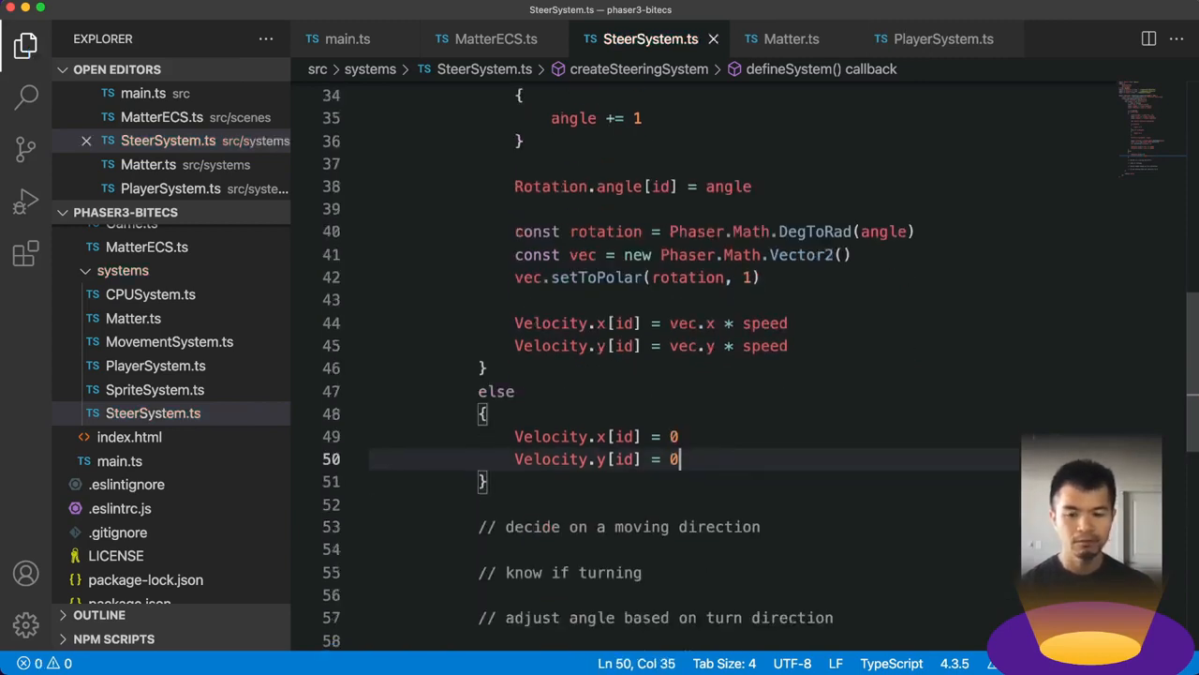
pyautogui.scroll(3)
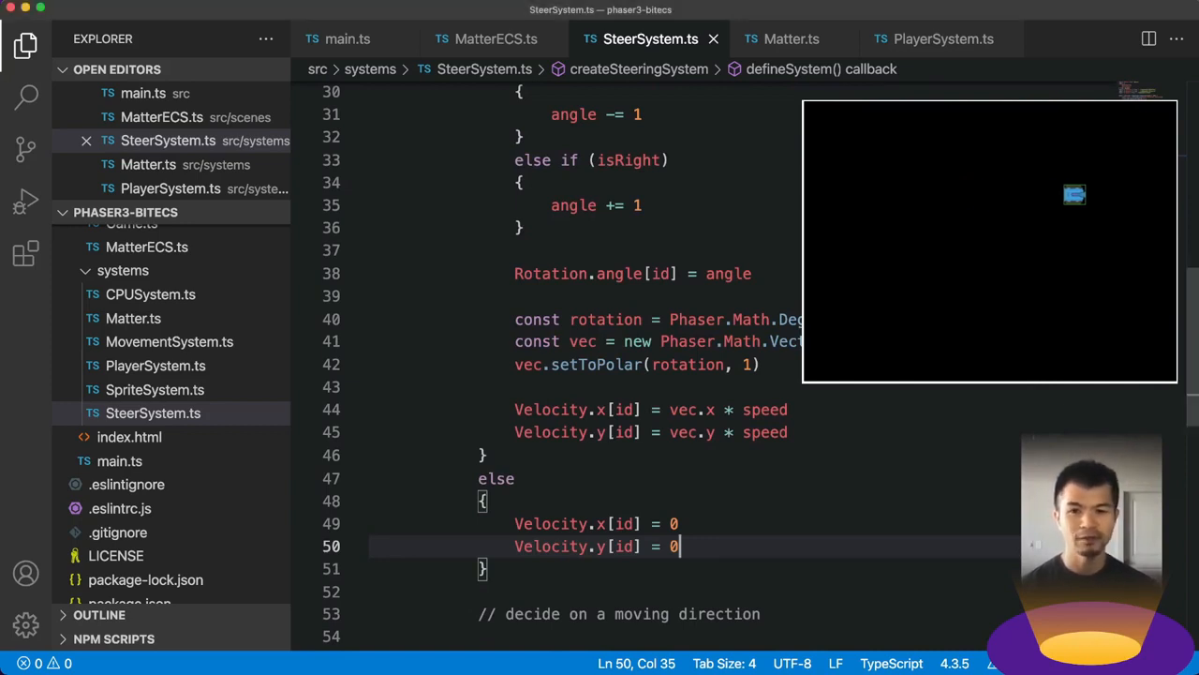
pyautogui.scroll(3)
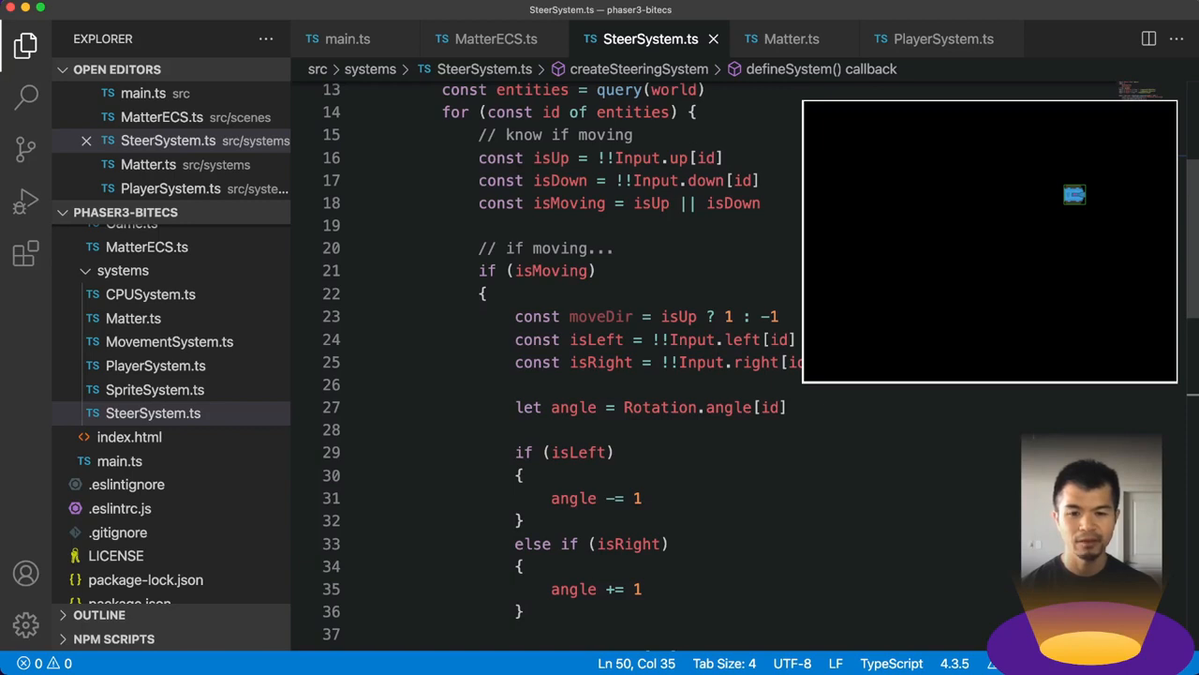
pyautogui.scroll(-3)
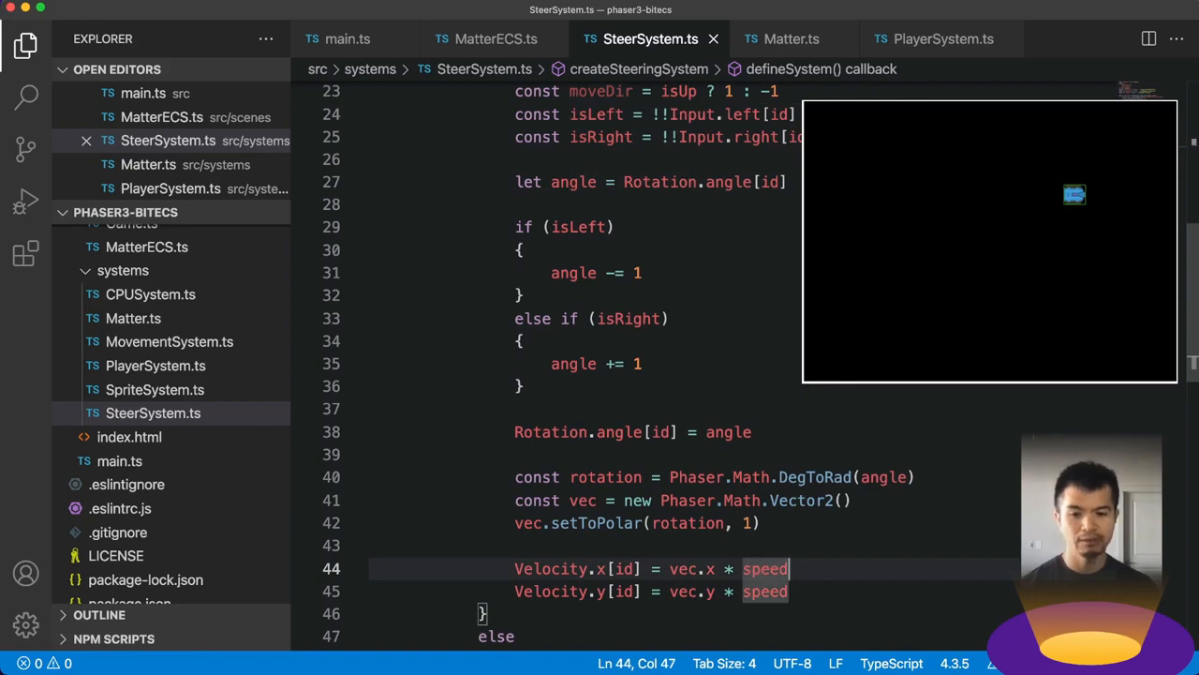
# - Append * moveDir to both Velocity.x and Velocity.y assignments and save
pyautogui.write('* moveDir')
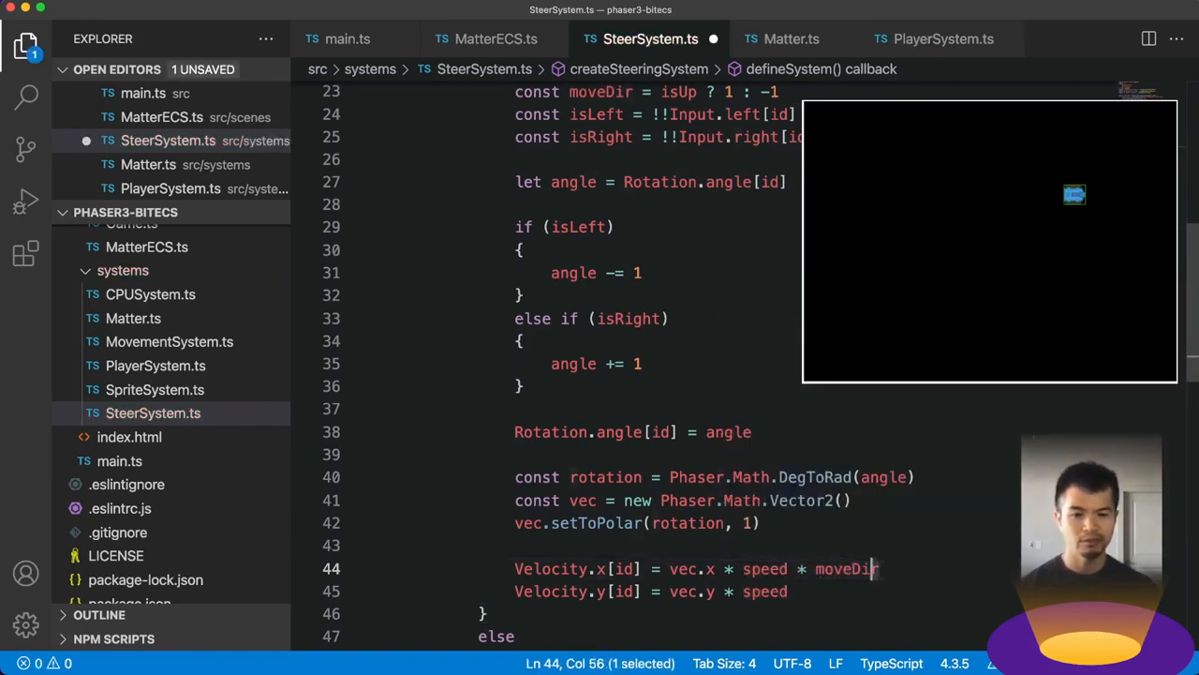
pyautogui.write('* moveDir')
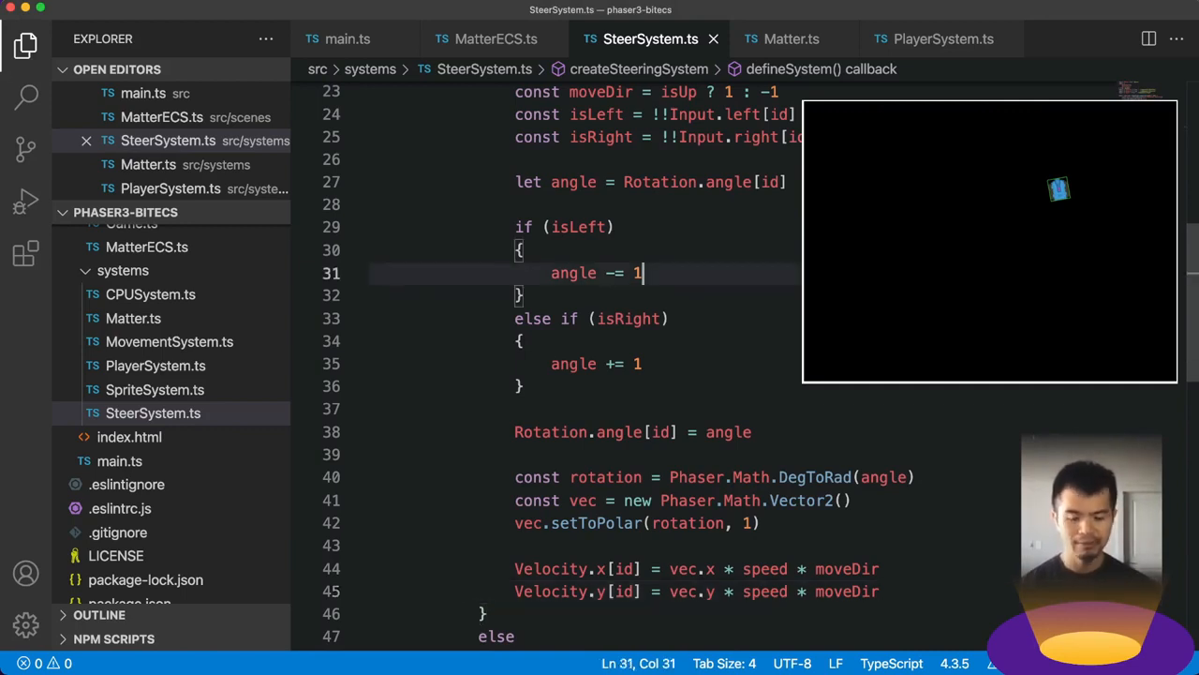
# - Change both turn lines to angle -= 1 * moveDir and angle += 1 * moveDir
pyautogui.write('8 mo')
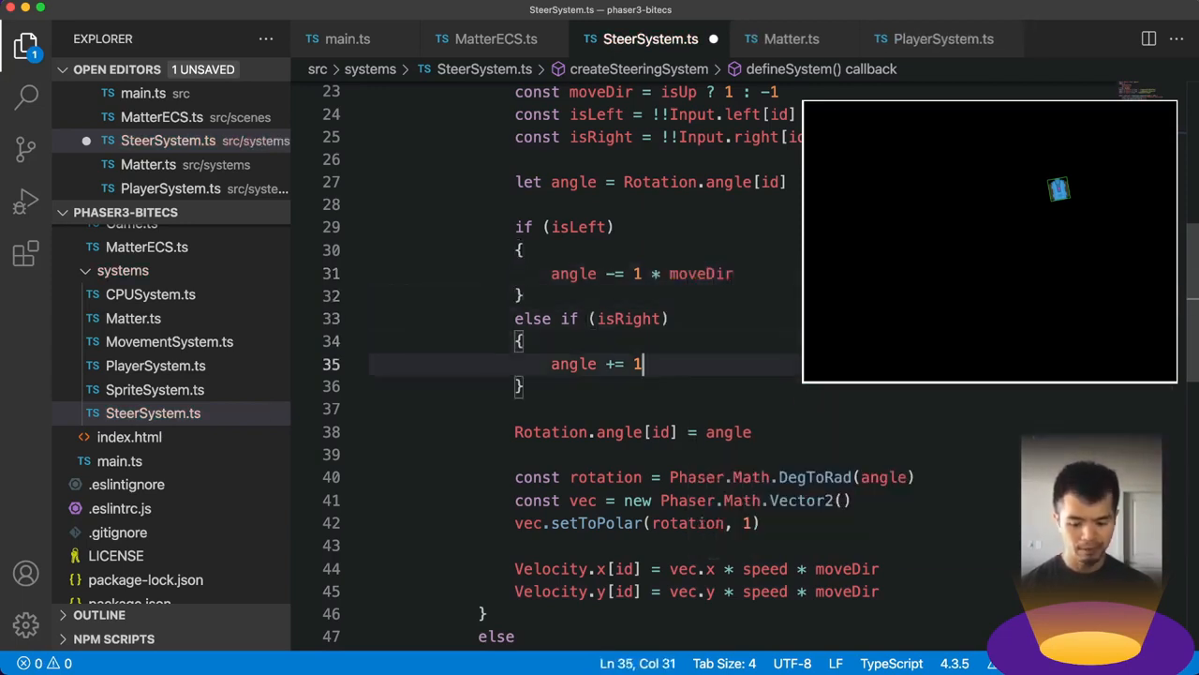
pyautogui.write('* moveDir')
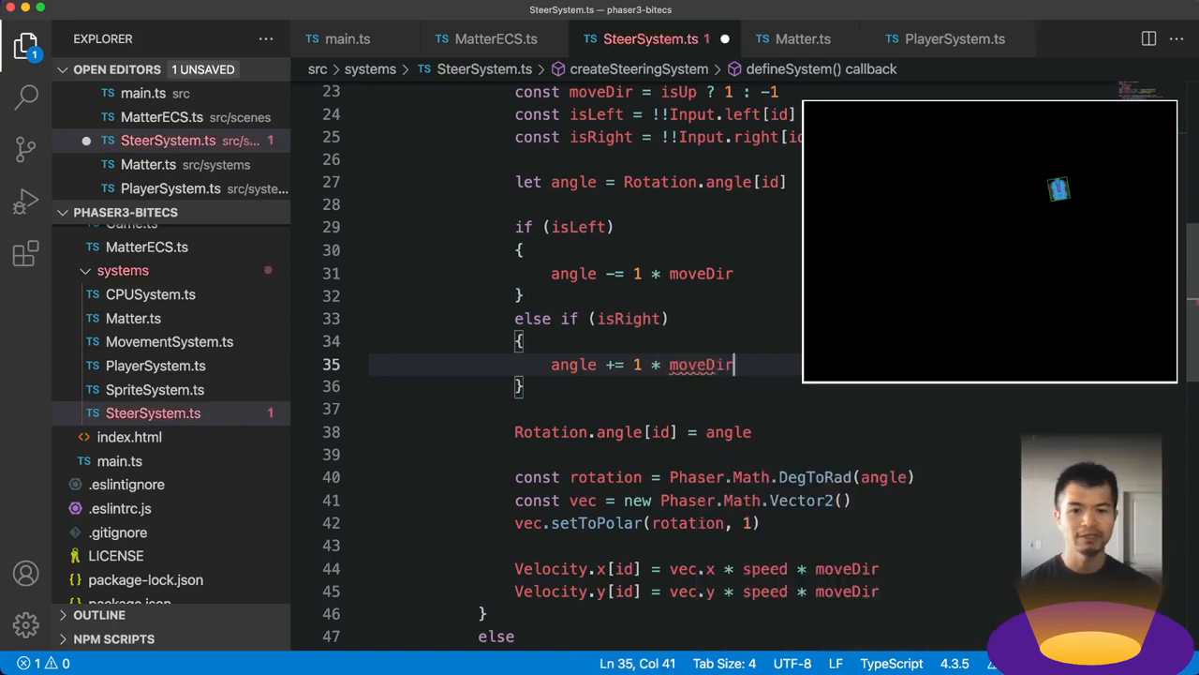